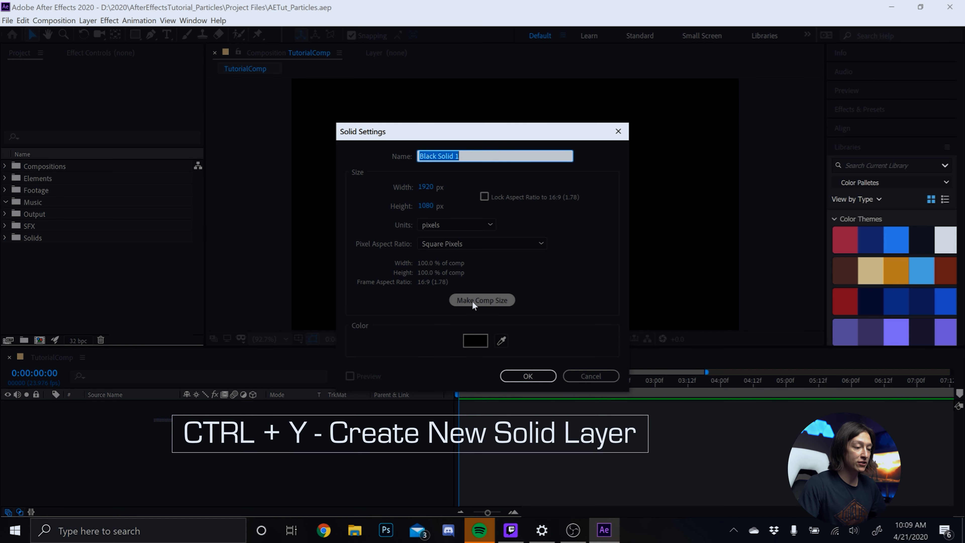
# Create a new black solid sized to match the composition
pyautogui.click(482, 299)
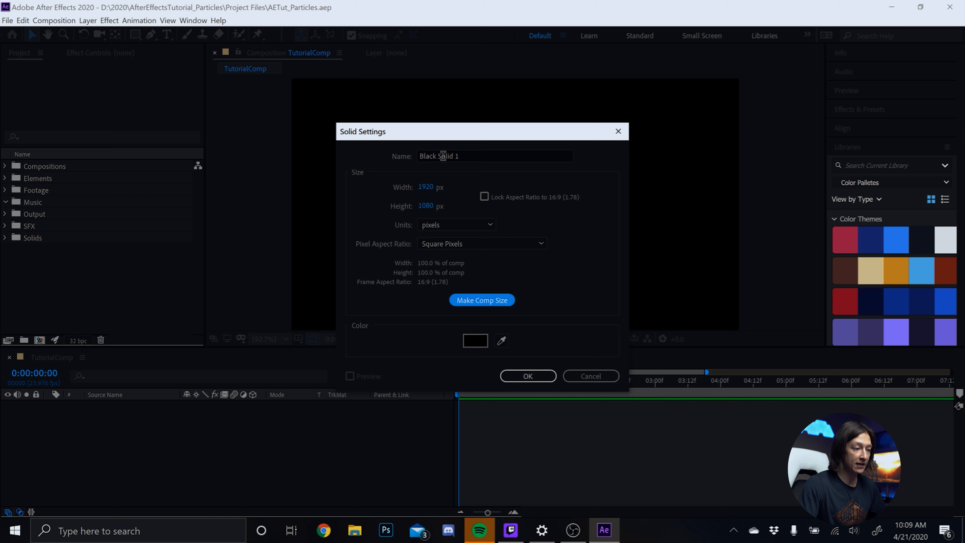
pyautogui.click(526, 376)
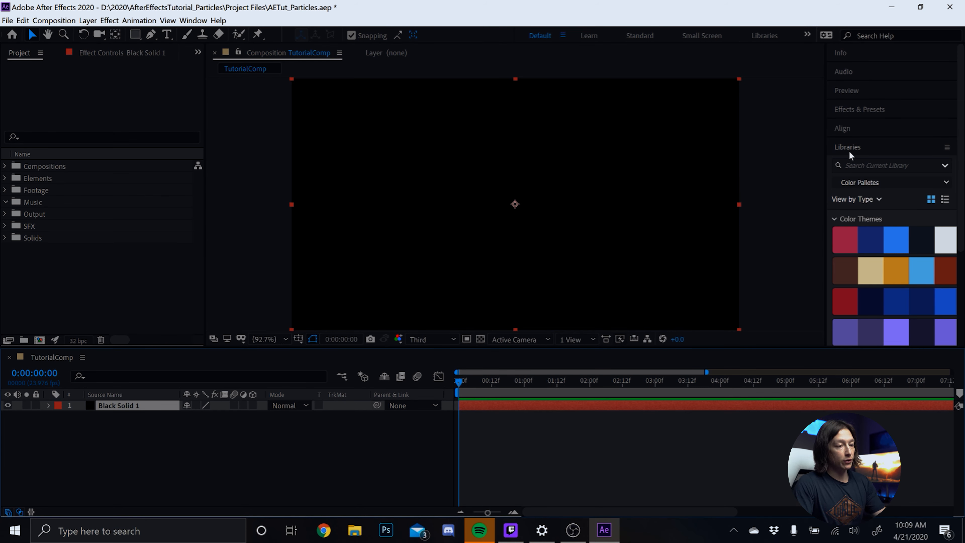
# Filter the Effects & Presets library with the search 'partic' to list particle effects
pyautogui.click(859, 109)
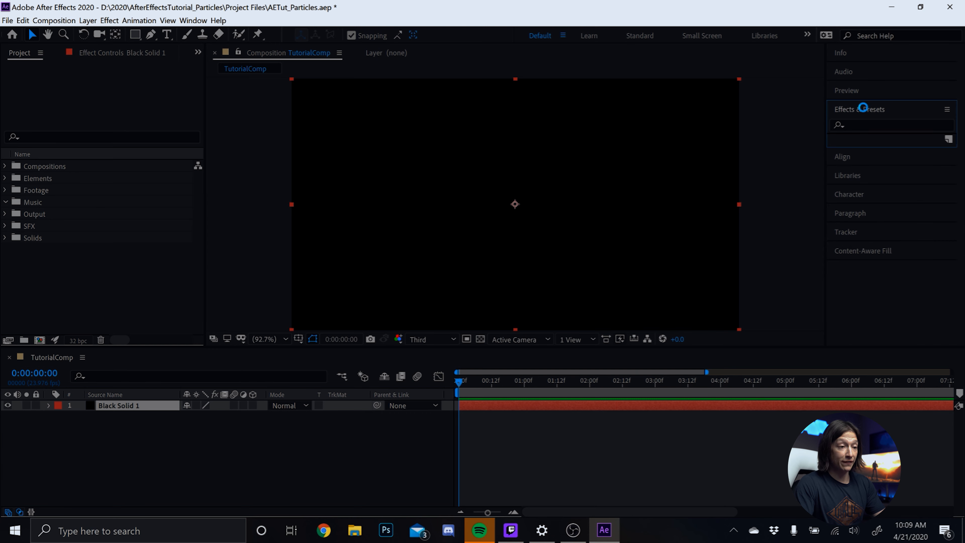
pyautogui.click(859, 109)
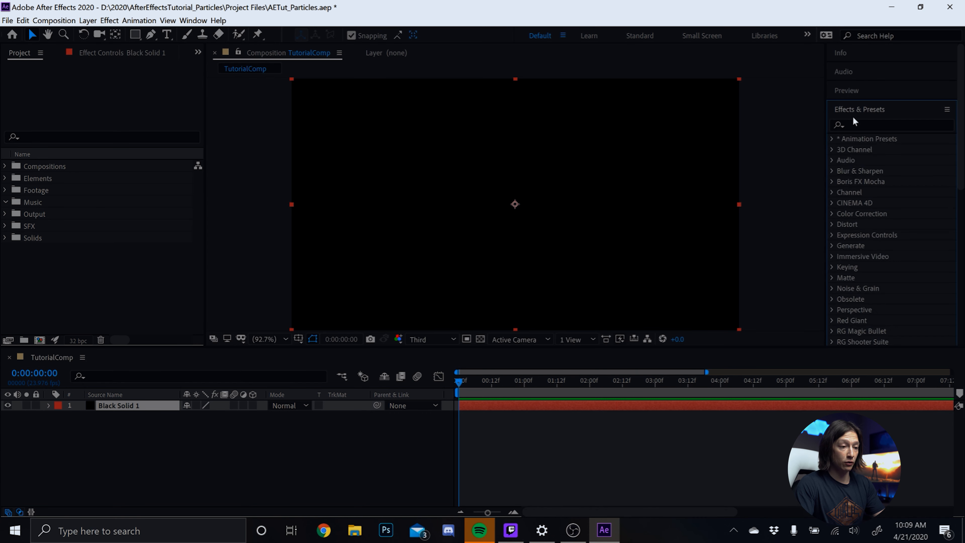
pyautogui.write('particl')
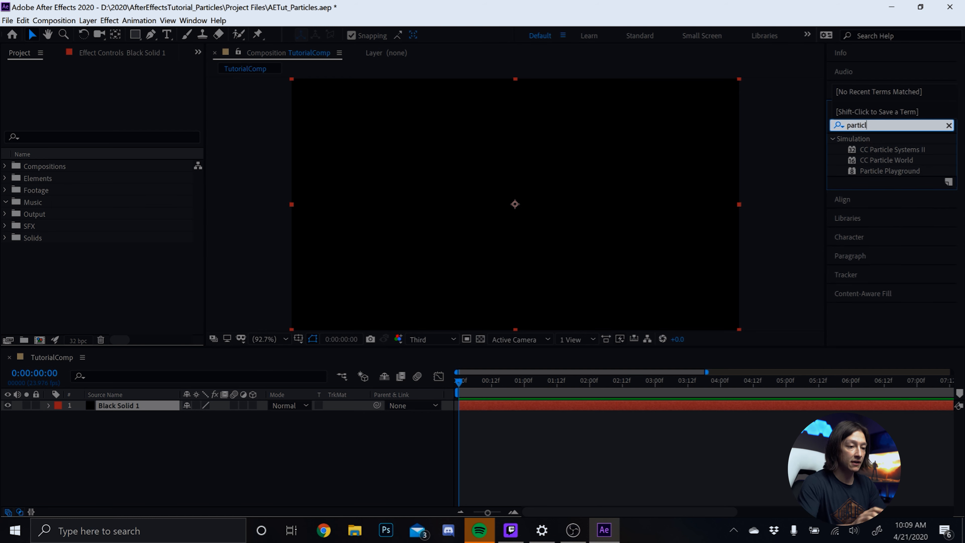
pyautogui.press('Backspace')
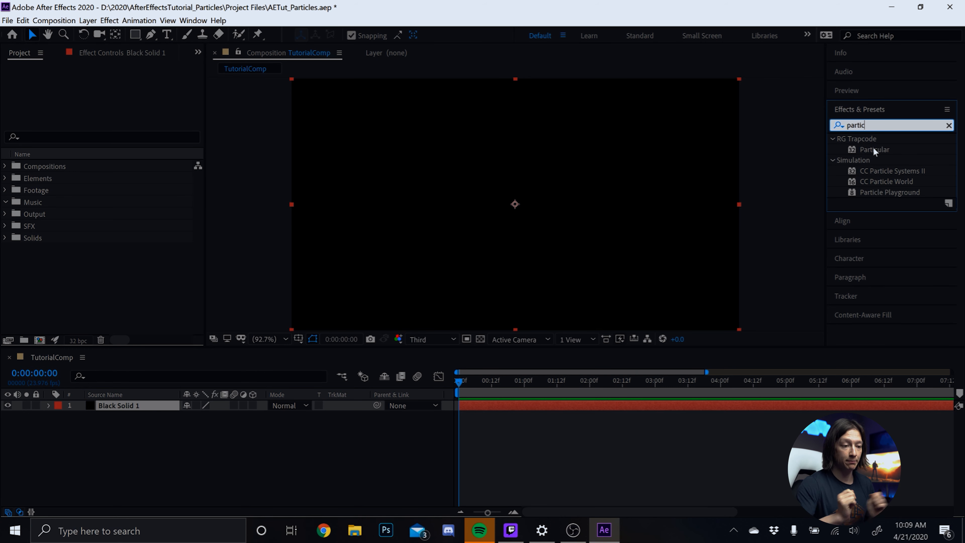
pyautogui.moveTo(891, 192)
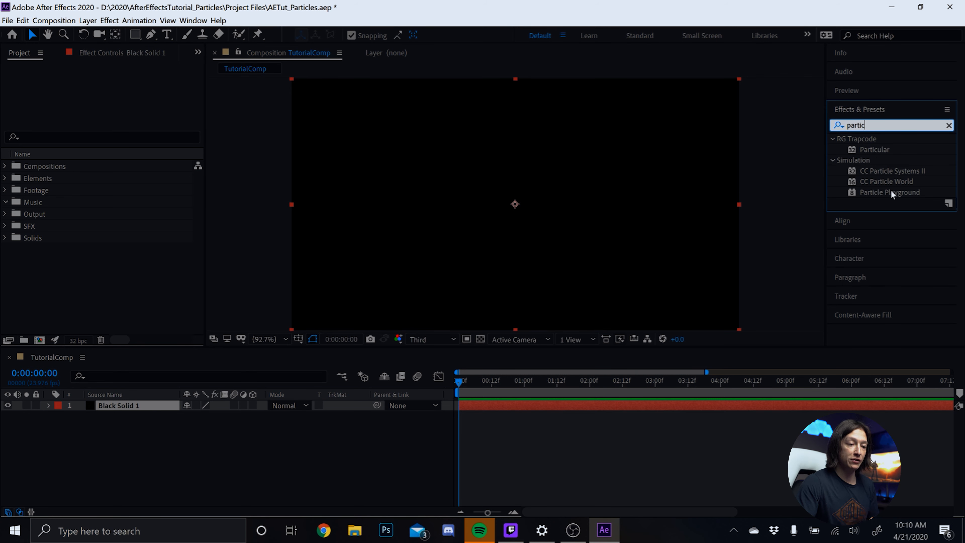
pyautogui.moveTo(895, 186)
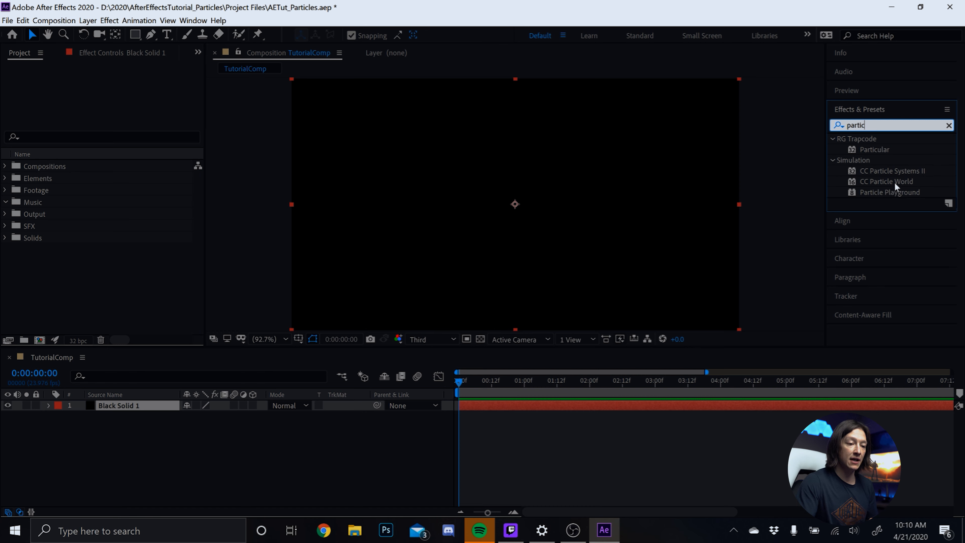
# Apply CC Particle World to Black Solid 1
pyautogui.doubleClick(887, 181)
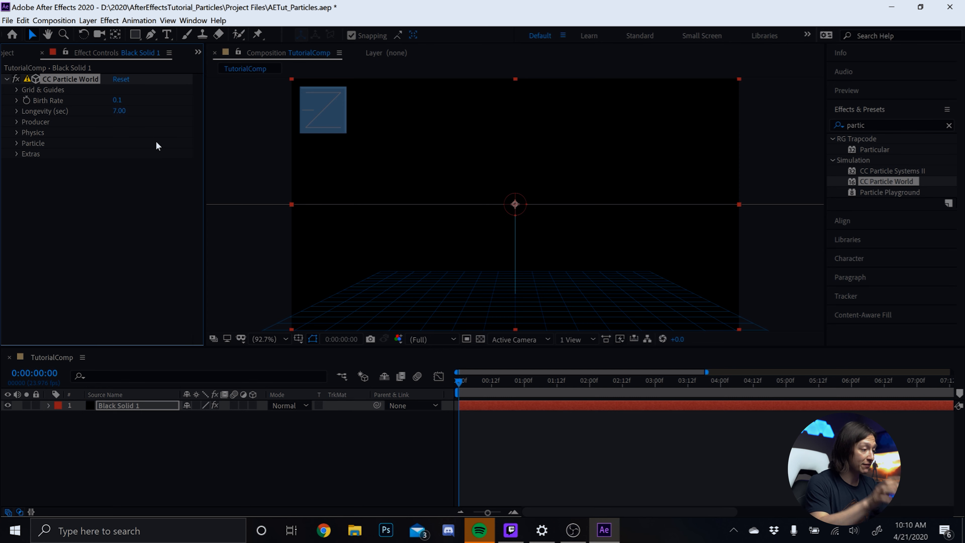
pyautogui.moveTo(429, 312)
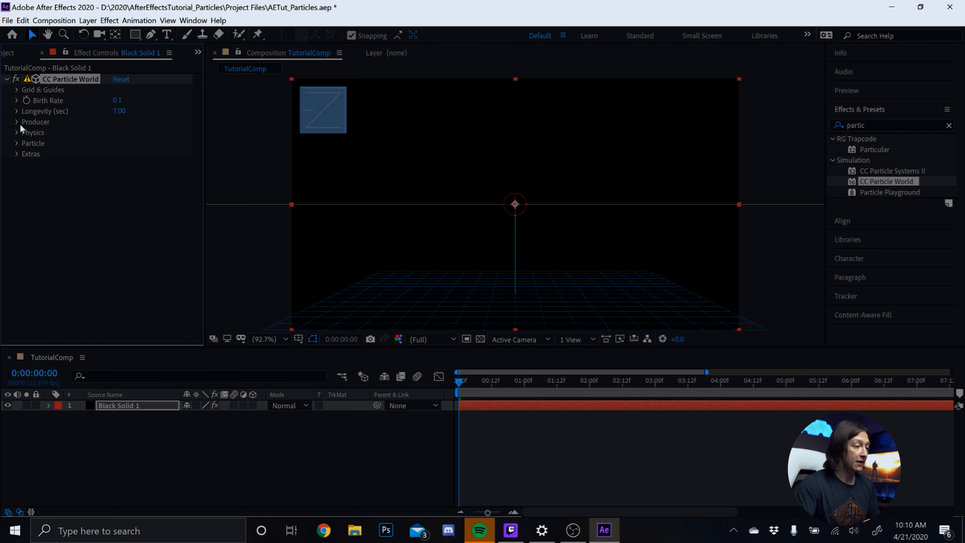
# Make particles Faded Spheres, birth and death size 0.100, death colour matching the yellow birth colour
pyautogui.click(18, 142)
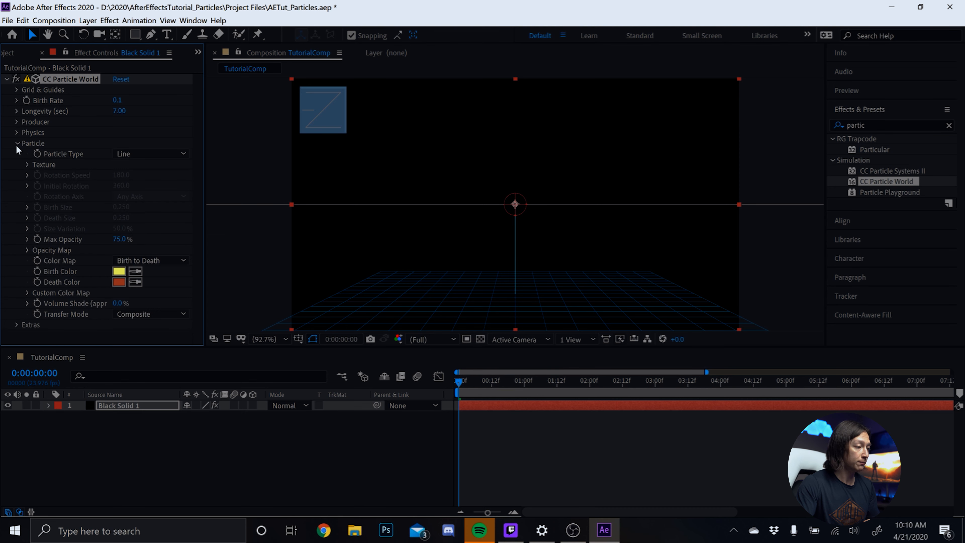
pyautogui.click(149, 153)
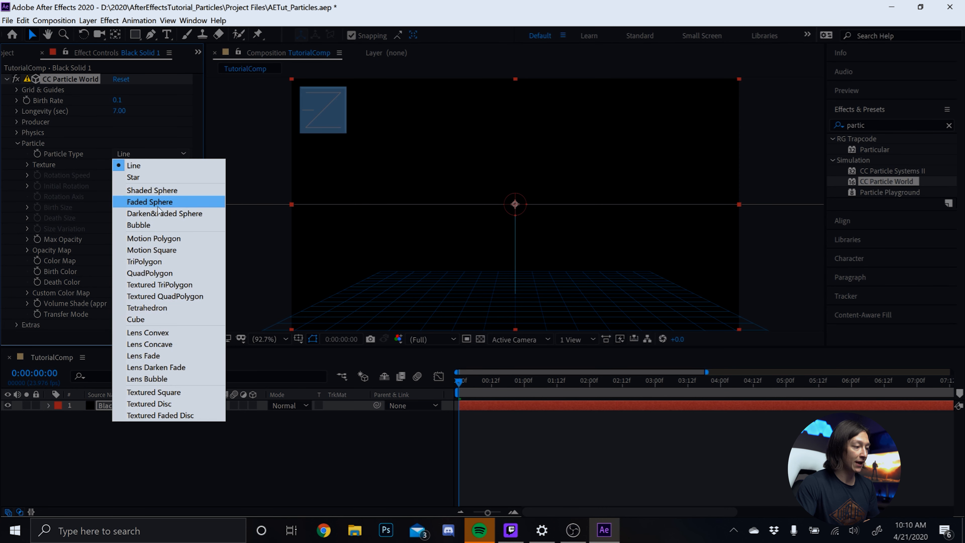
pyautogui.click(150, 202)
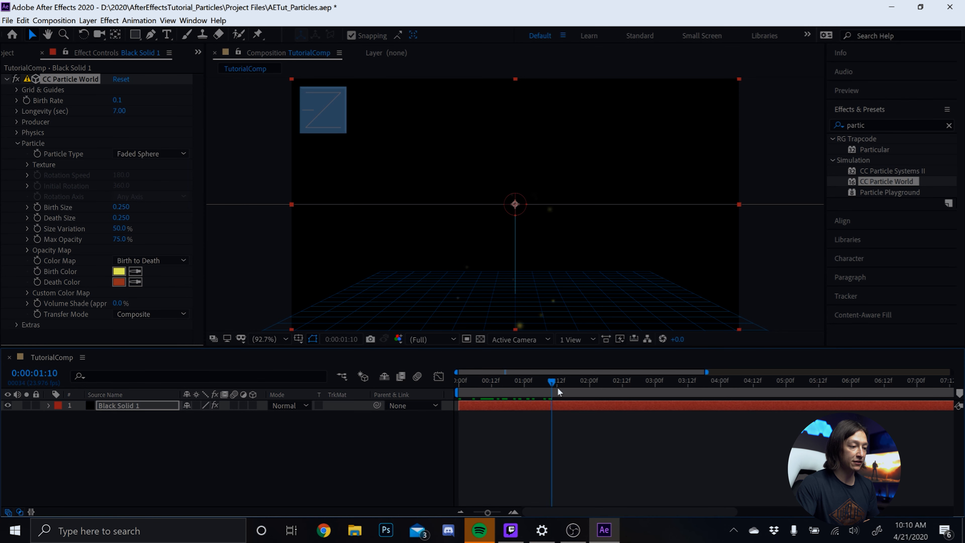
pyautogui.doubleClick(122, 206)
pyautogui.write('0.100')
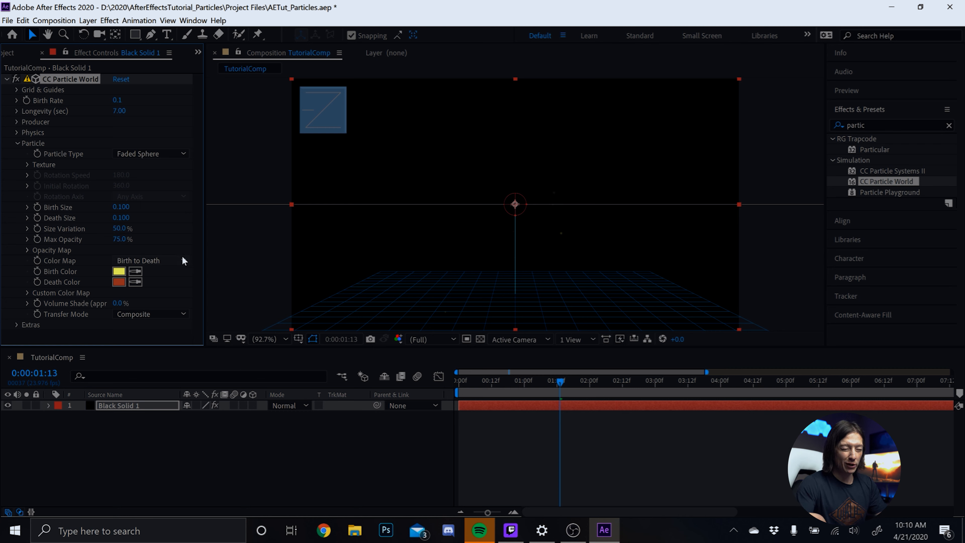
pyautogui.moveTo(184, 262)
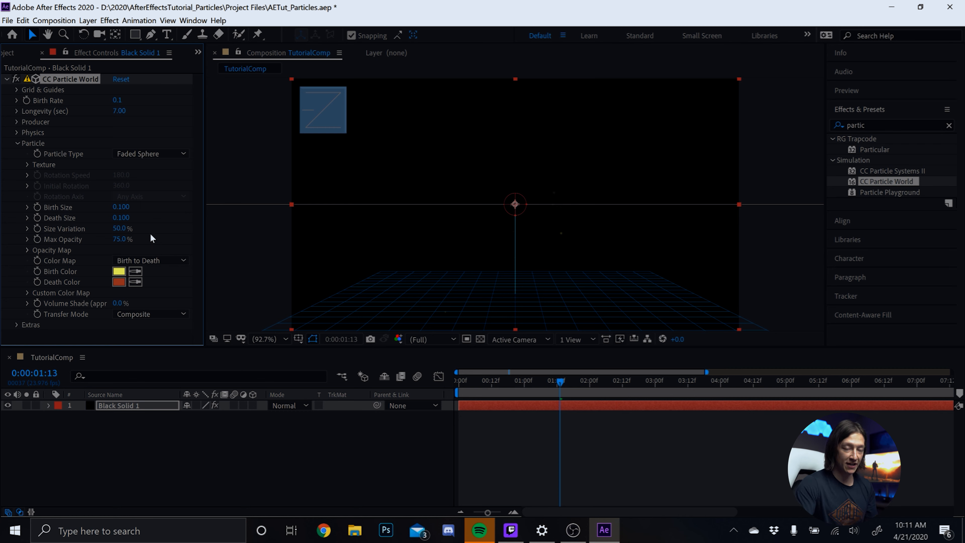
pyautogui.moveTo(86, 228)
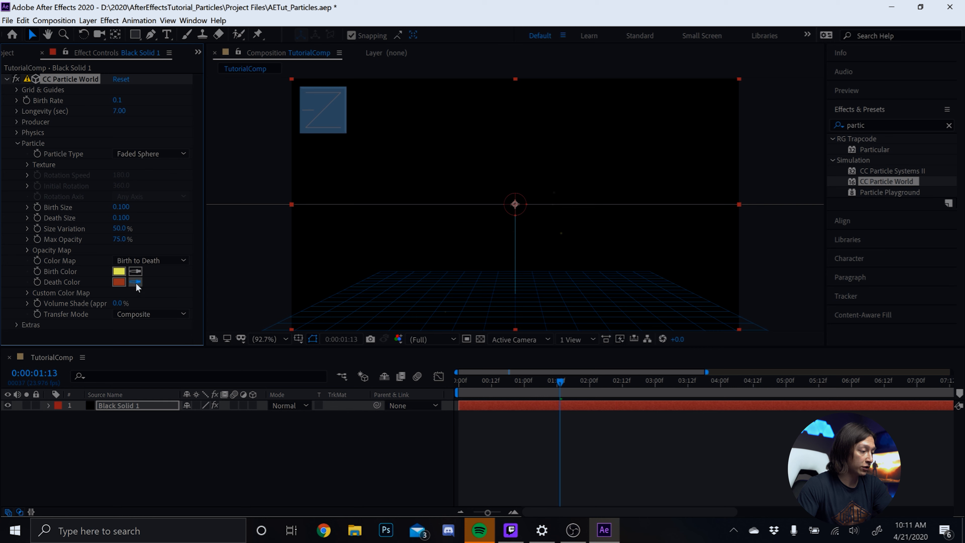
pyautogui.click(118, 282)
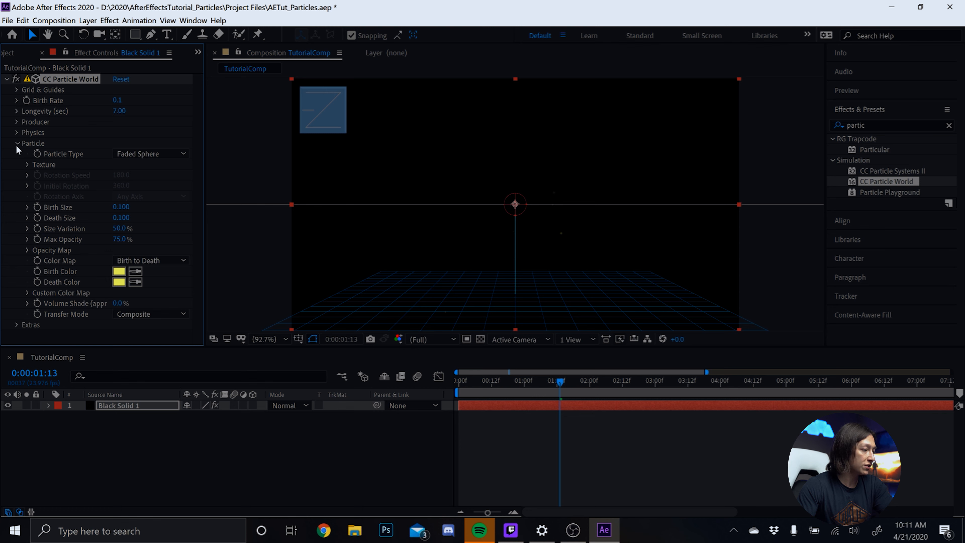
# Set the Producer to Position X -0.50, Y 0.16, with Radius X, Y and Z at 0.000
pyautogui.click(17, 122)
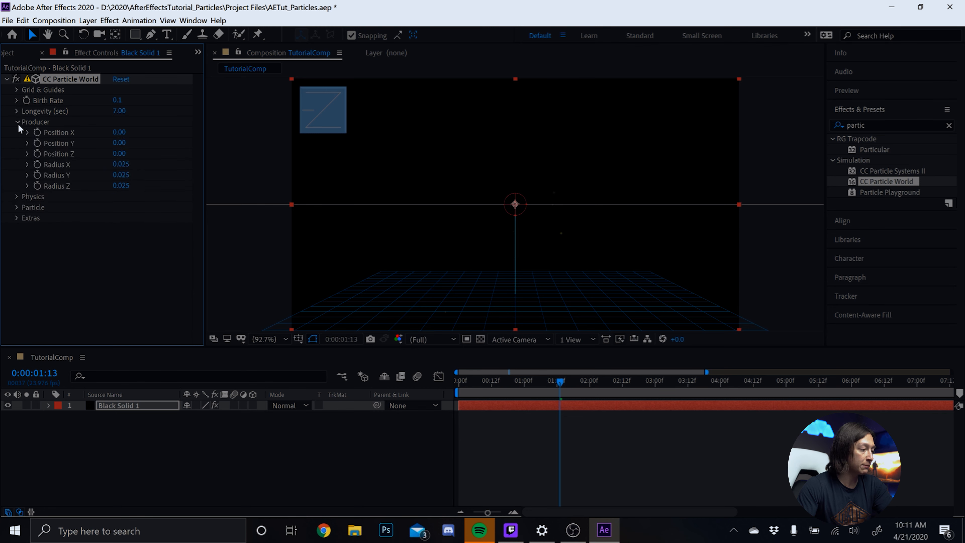
pyautogui.moveTo(584, 191)
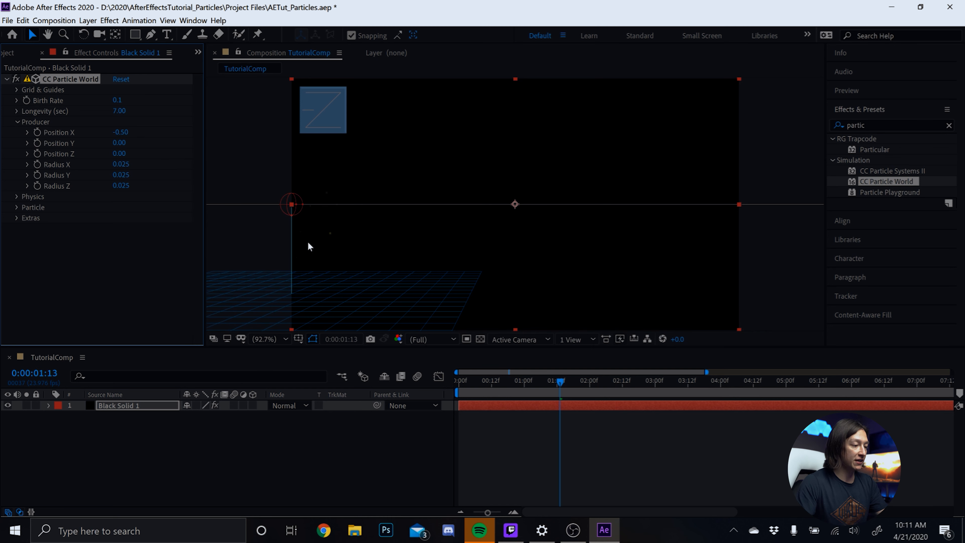
pyautogui.moveTo(301, 219)
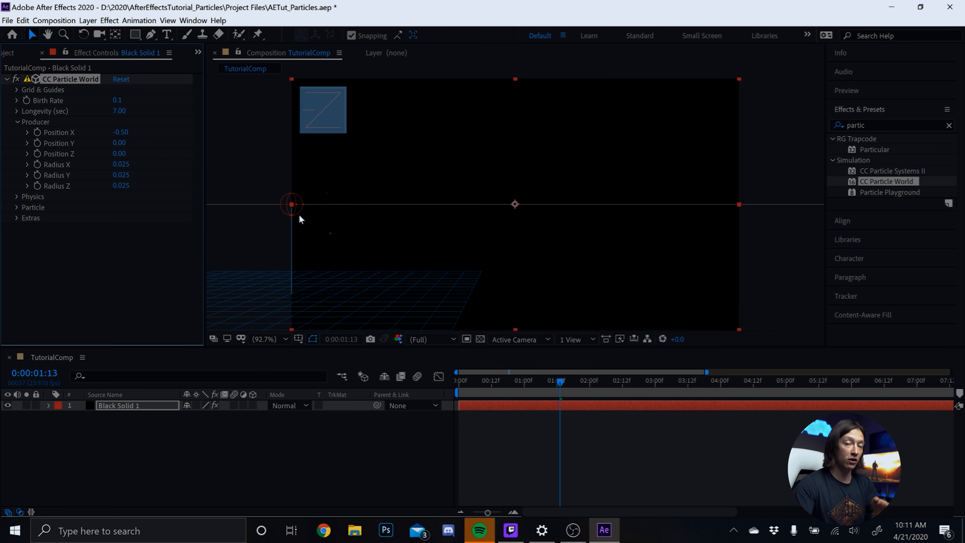
pyautogui.moveTo(304, 222)
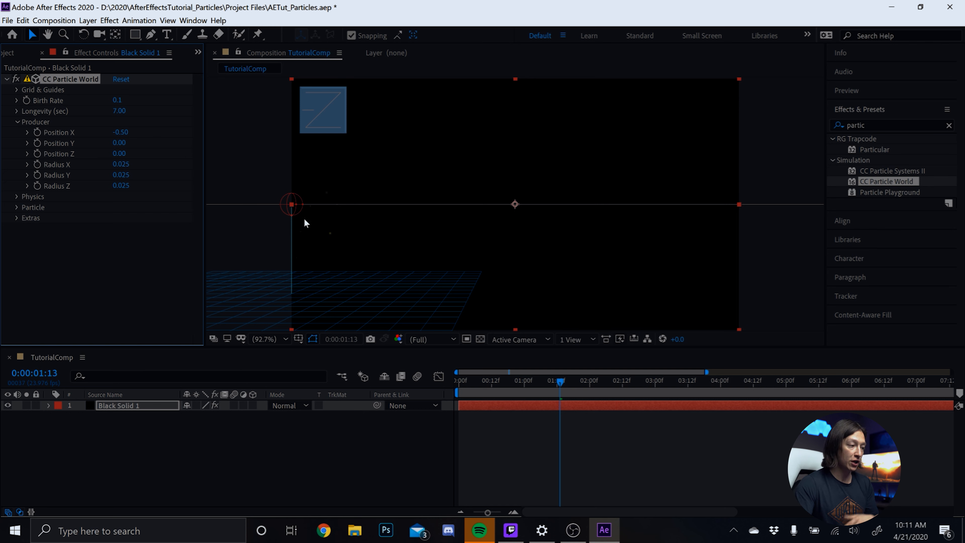
pyautogui.moveTo(307, 225)
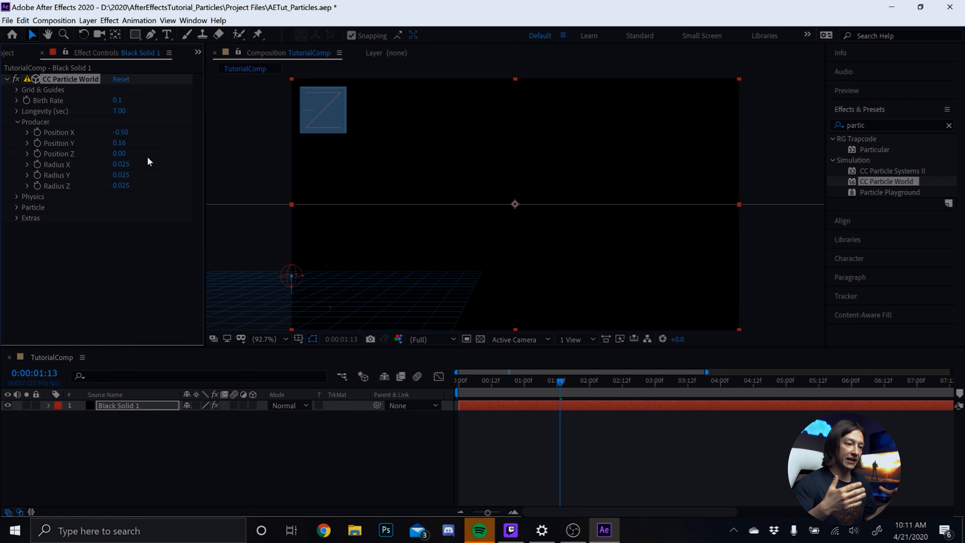
pyautogui.moveTo(163, 170)
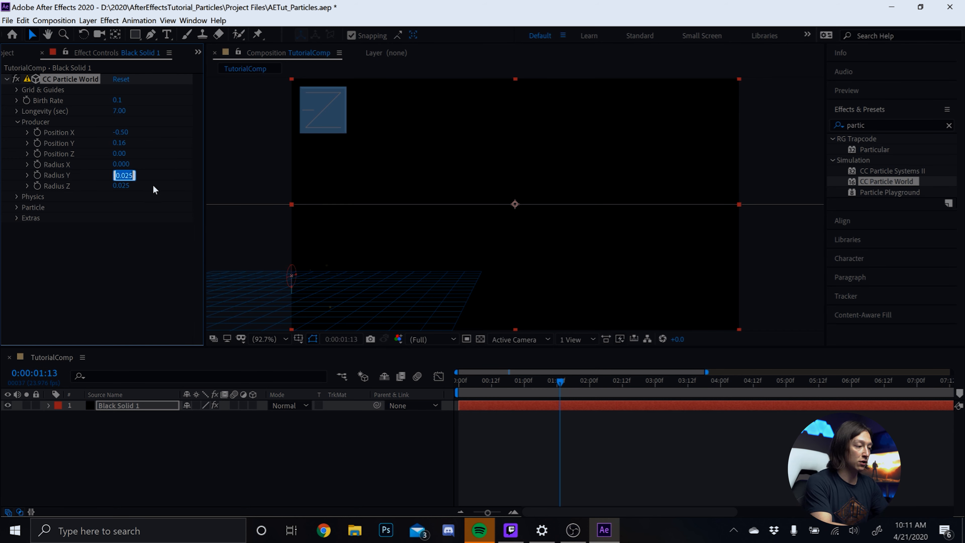
pyautogui.write('0.000')
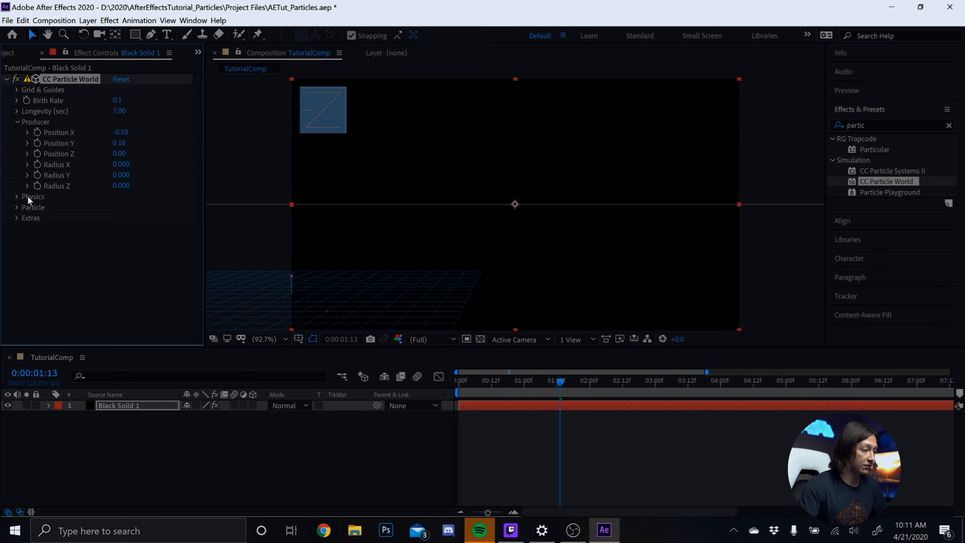
# Set Physics to Cone Axis animation, velocity 0.30 and gravity 0
pyautogui.click(17, 197)
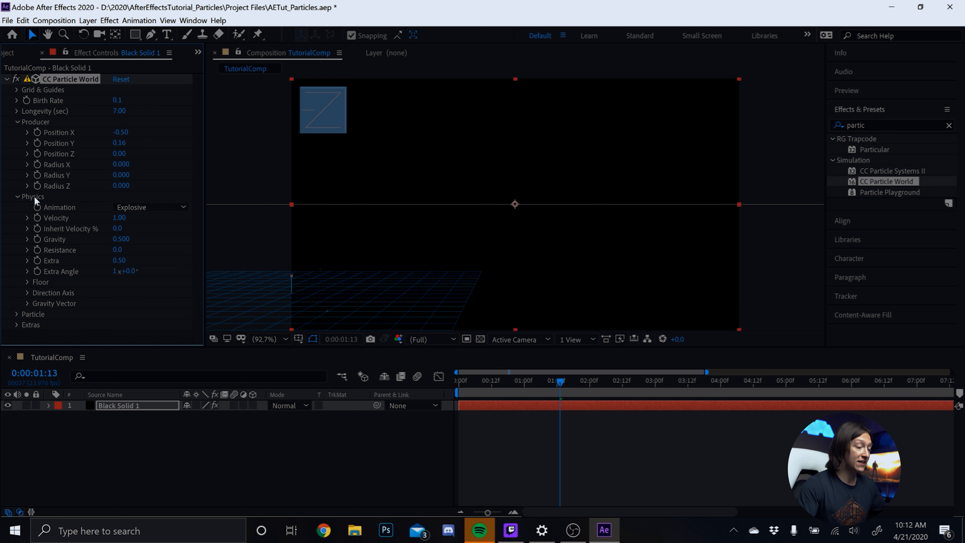
pyautogui.moveTo(58, 208)
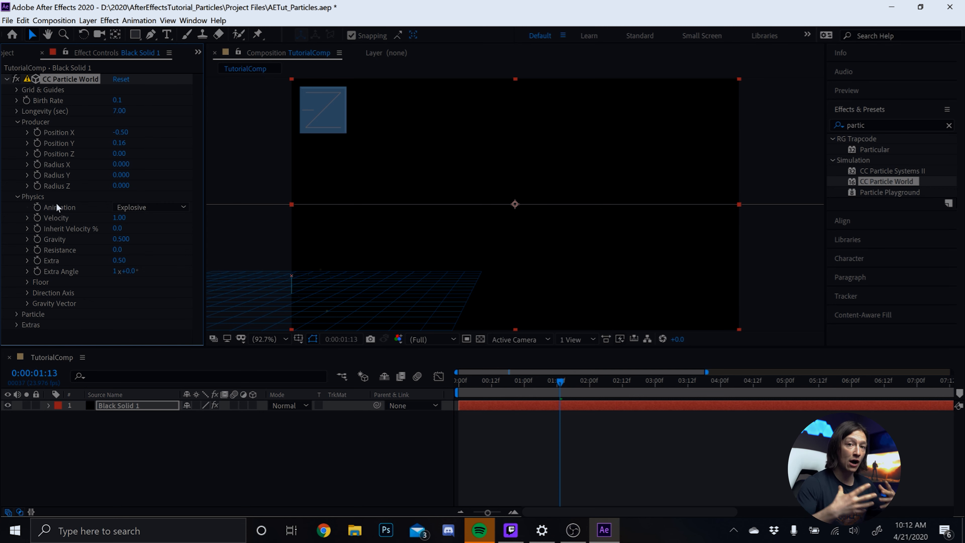
pyautogui.click(150, 206)
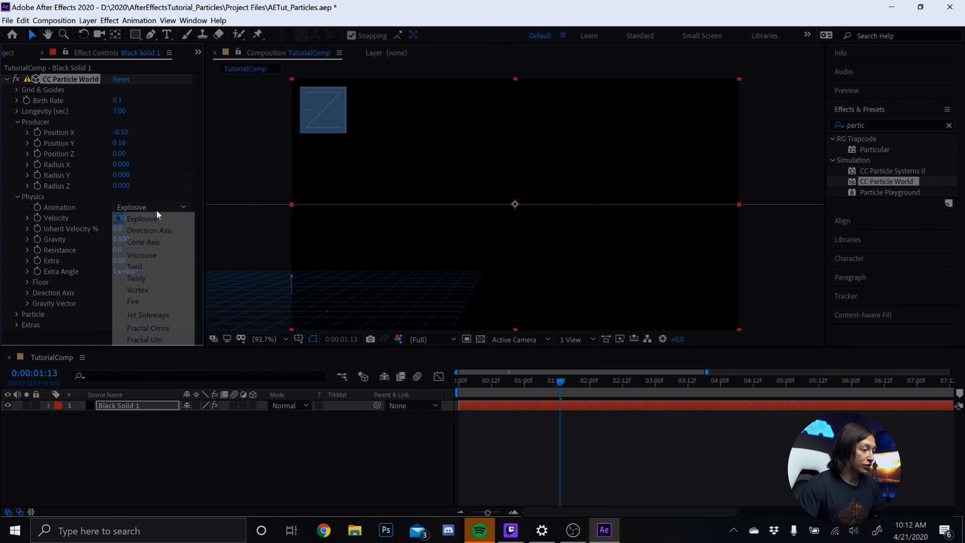
pyautogui.click(143, 241)
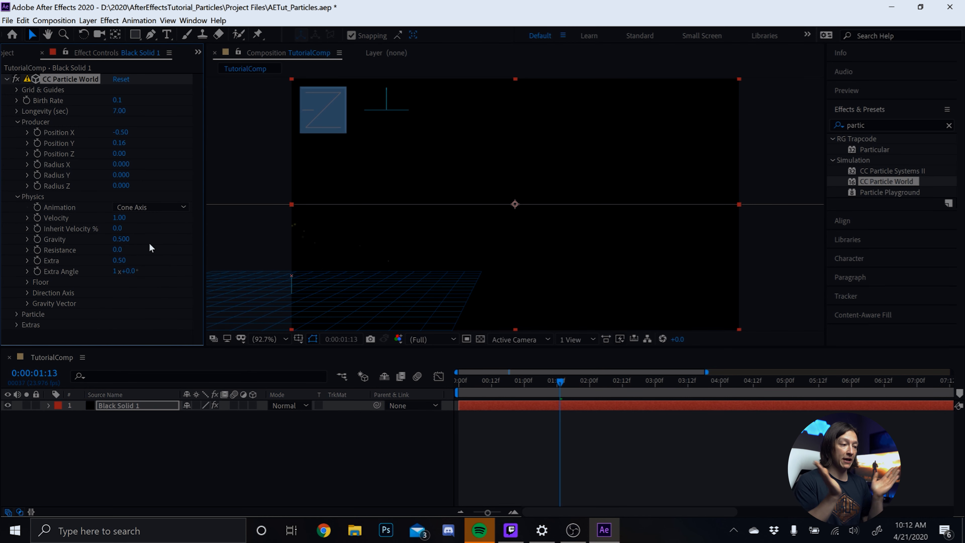
pyautogui.moveTo(495, 392)
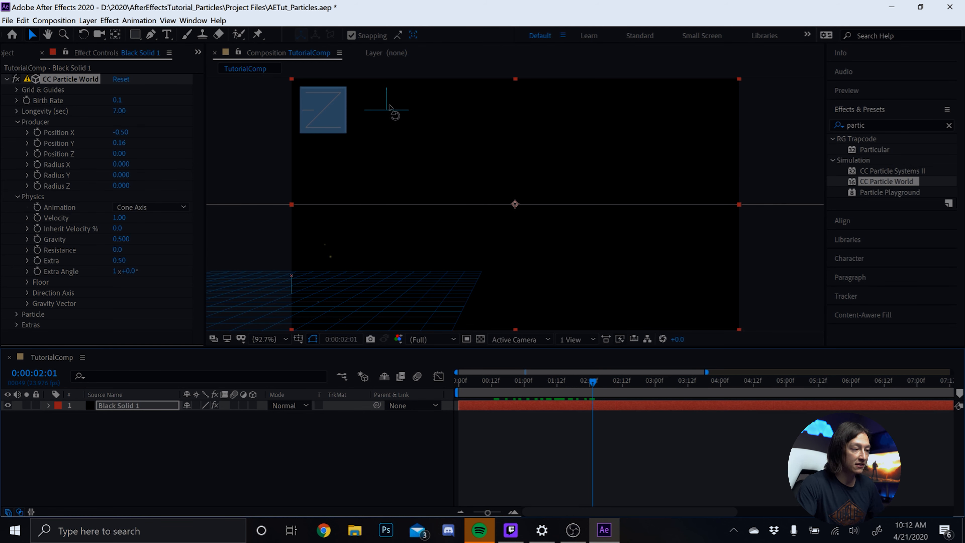
pyautogui.moveTo(379, 105)
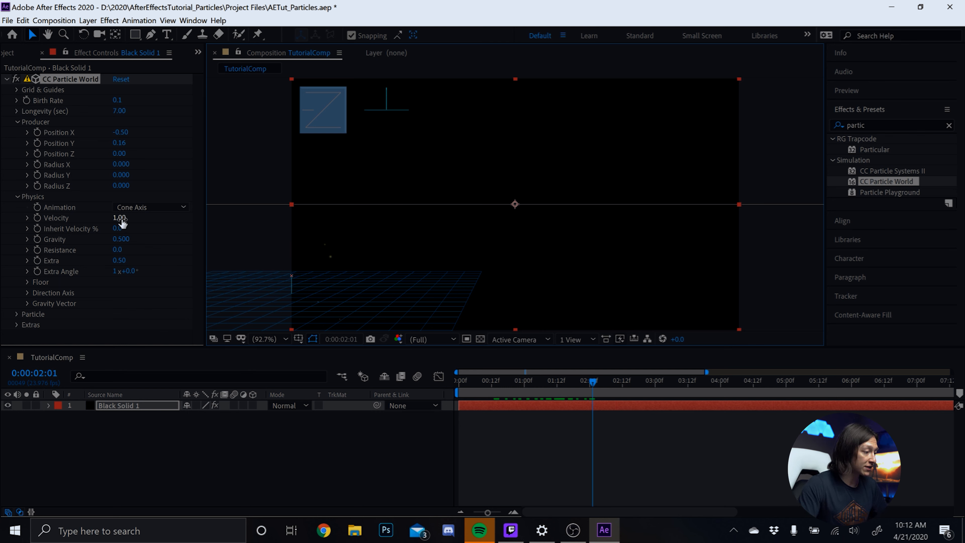
pyautogui.click(119, 217)
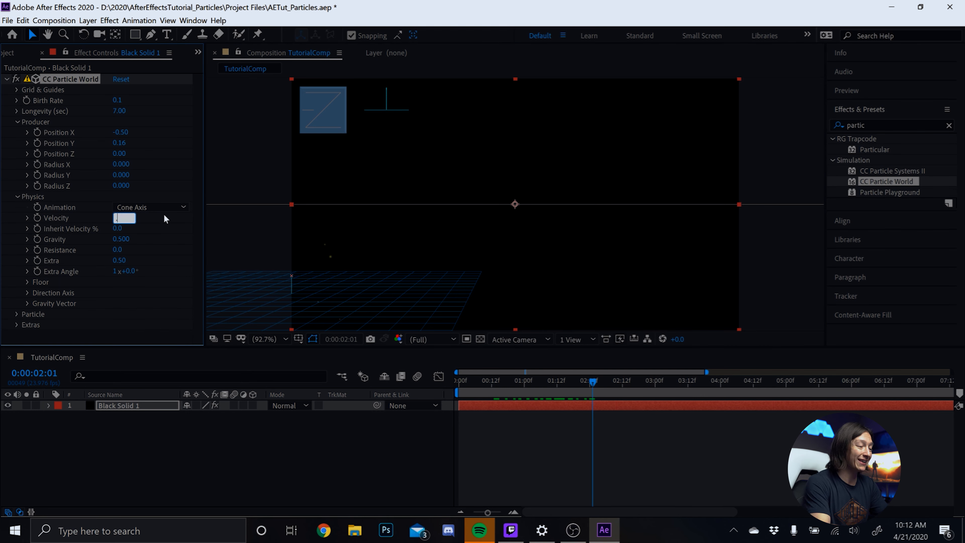
pyautogui.write('0.30')
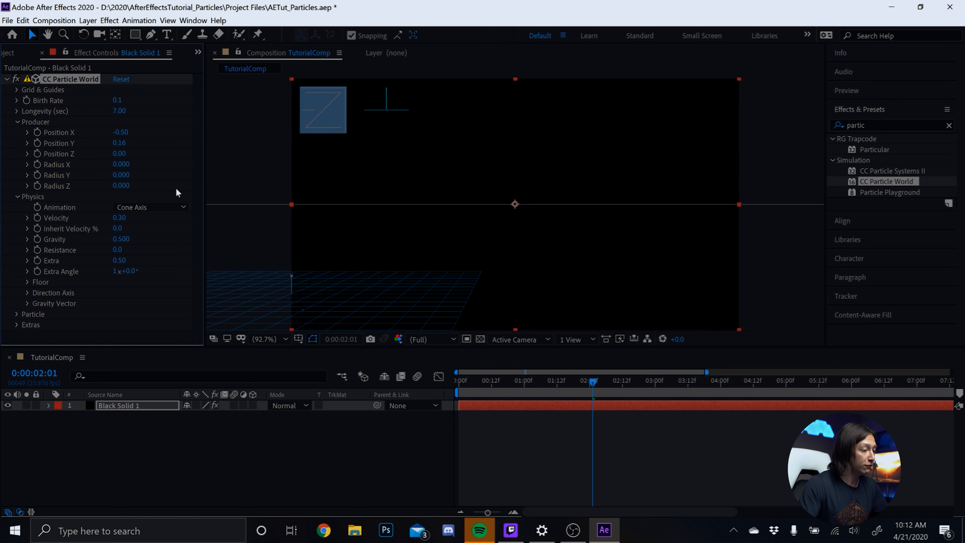
pyautogui.click(121, 239)
pyautogui.write('0.000')
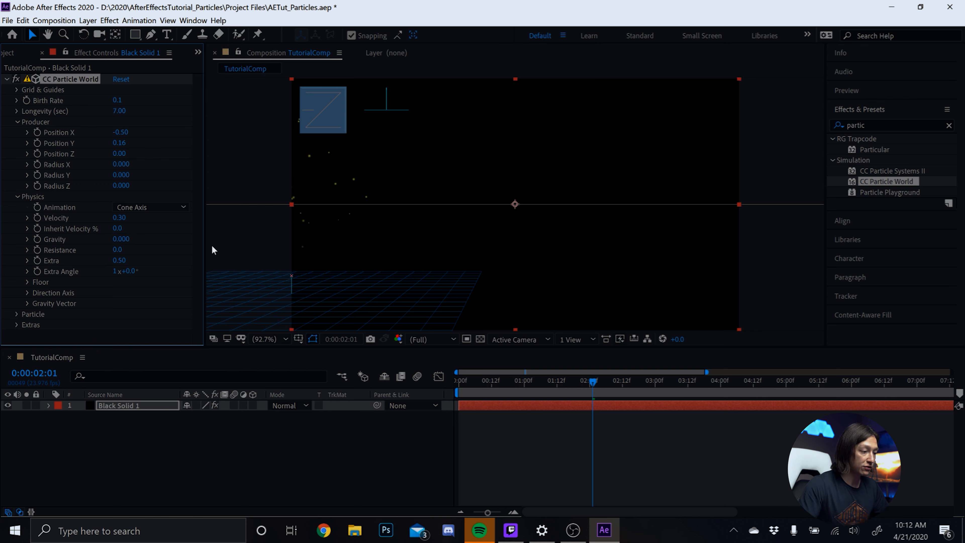
pyautogui.moveTo(218, 252)
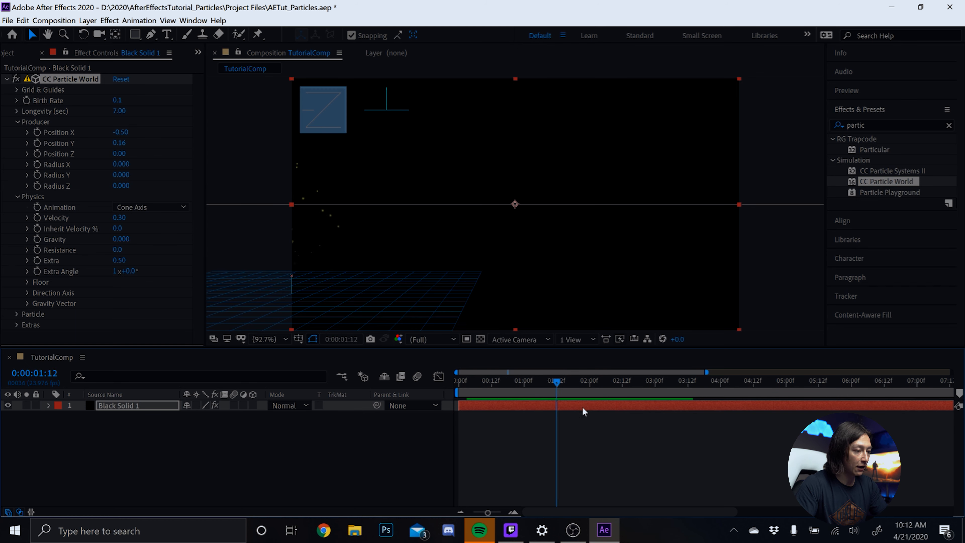
# Try tilting Direction Axis X, then return it to 0.000
pyautogui.click(609, 381)
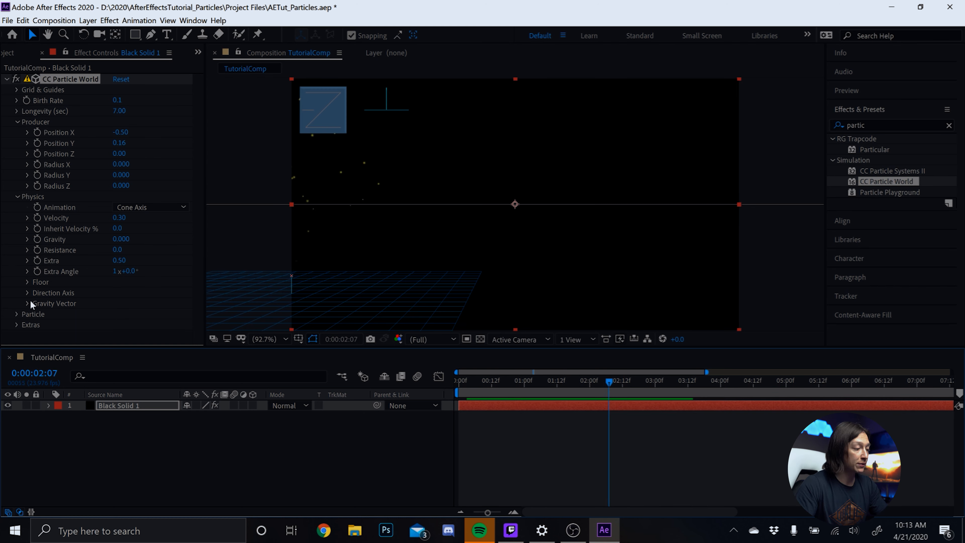
pyautogui.click(17, 293)
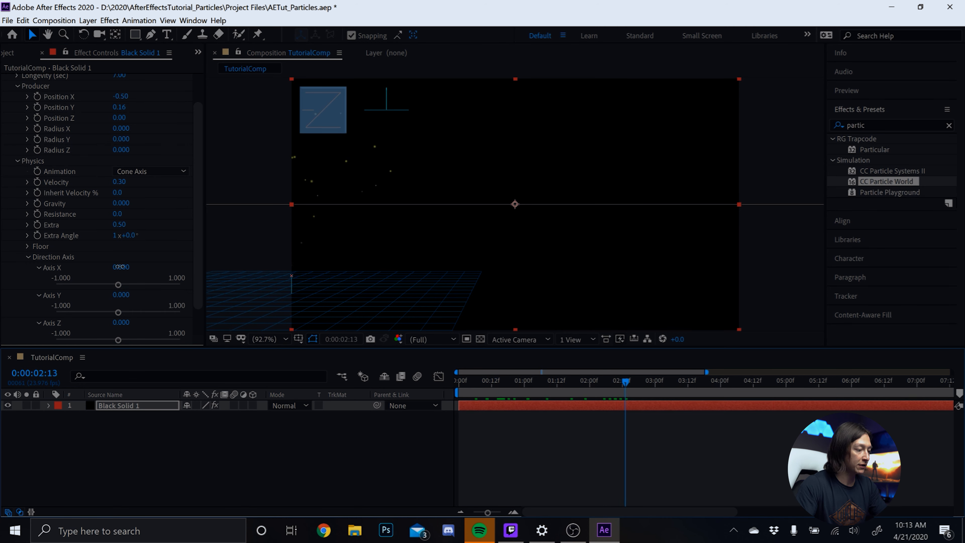
pyautogui.moveTo(120, 267); pyautogui.dragTo(117, 266)
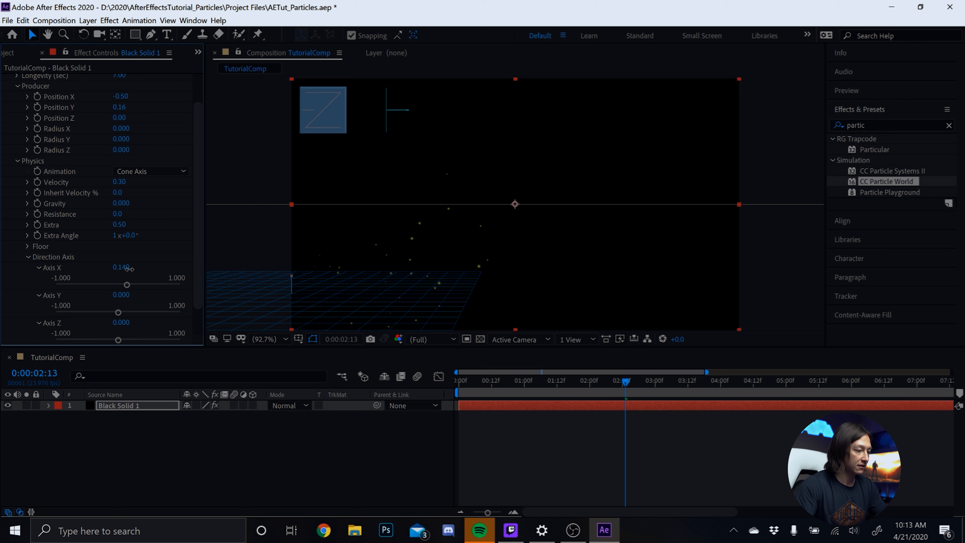
pyautogui.moveTo(126, 284); pyautogui.dragTo(129, 285)
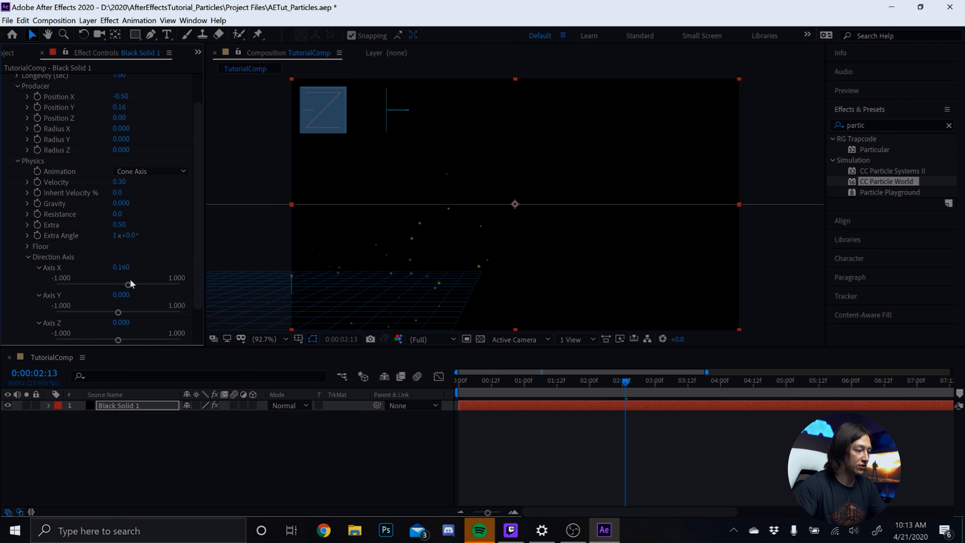
pyautogui.doubleClick(121, 267)
pyautogui.write('0.000')
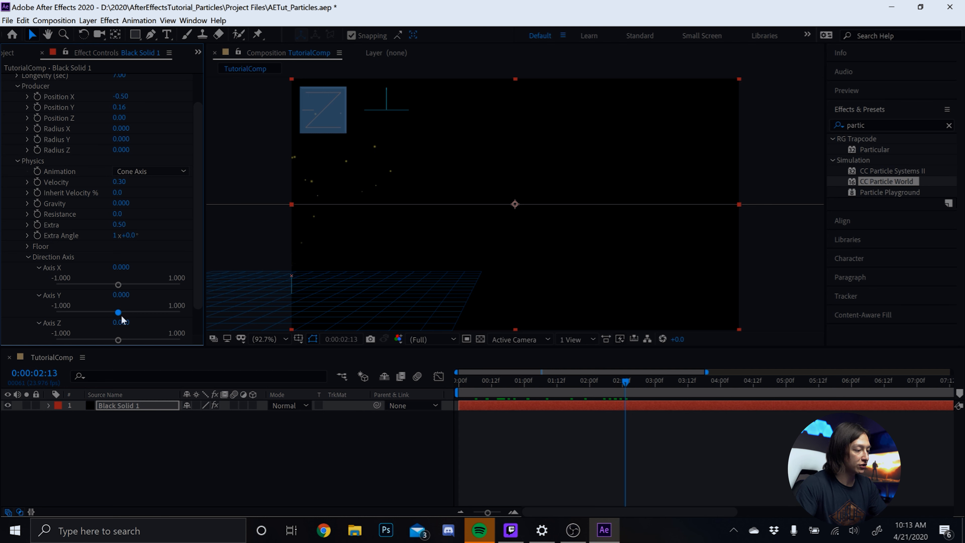
# Scrub Direction Axis Y to about -0.096 and Axis Z slightly negative to angle the stream
pyautogui.moveTo(118, 313); pyautogui.dragTo(110, 313)
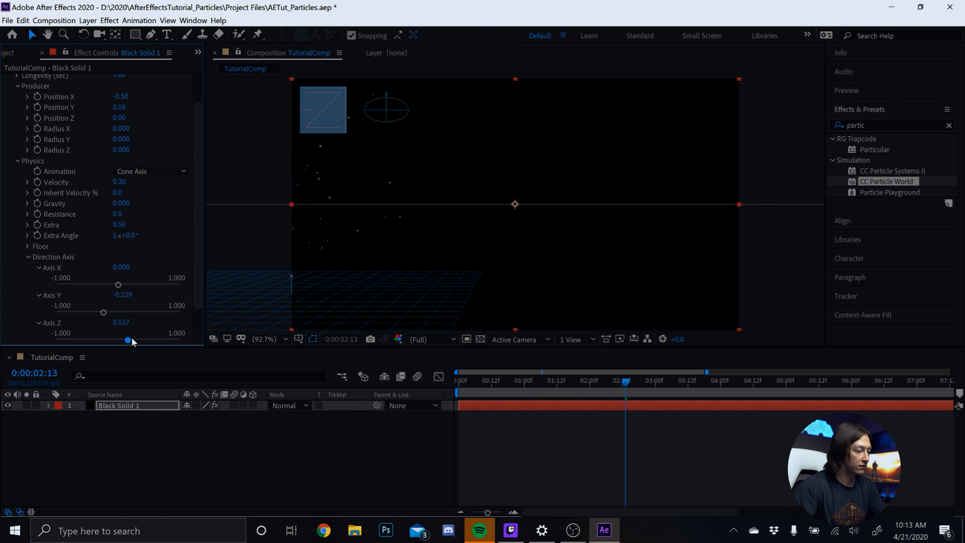
pyautogui.moveTo(128, 340); pyautogui.dragTo(108, 341)
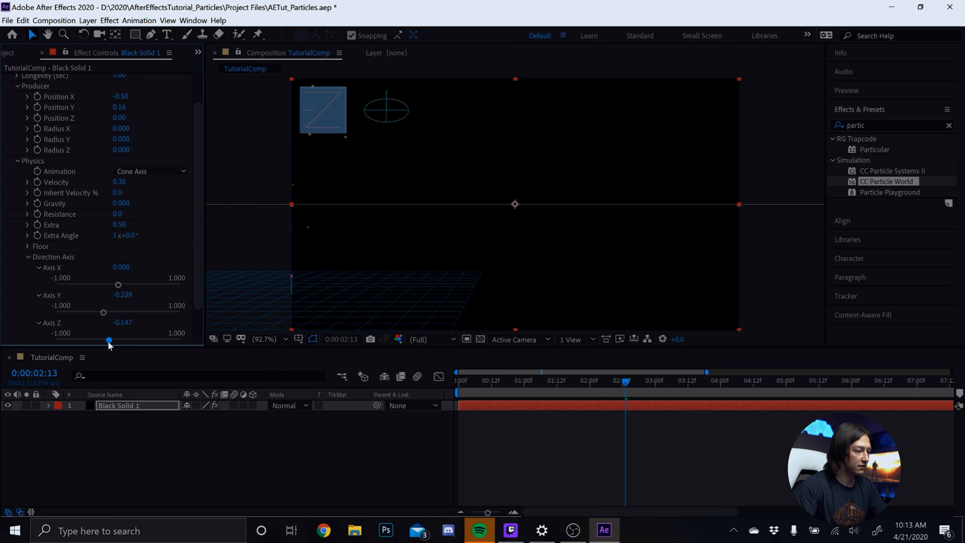
pyautogui.moveTo(108, 340); pyautogui.dragTo(123, 339)
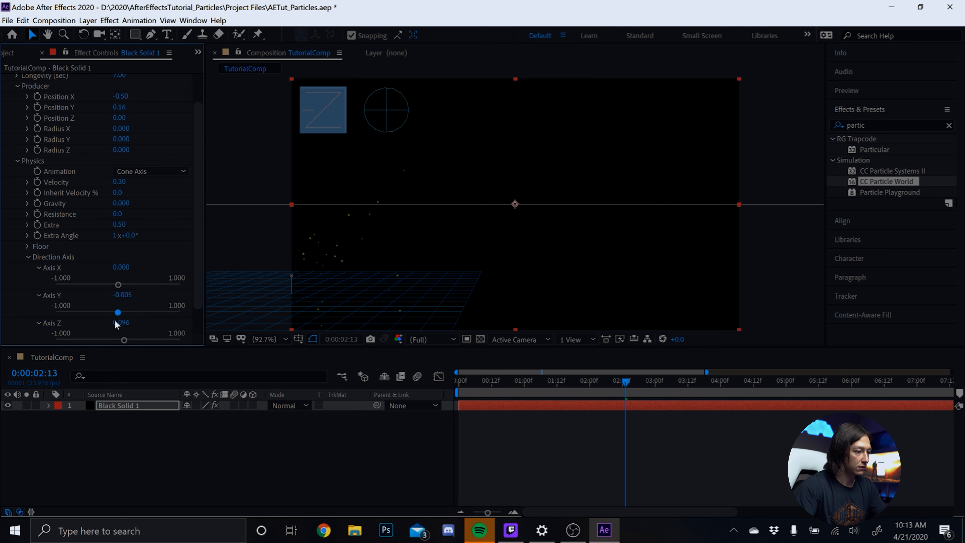
pyautogui.moveTo(117, 312); pyautogui.dragTo(113, 312)
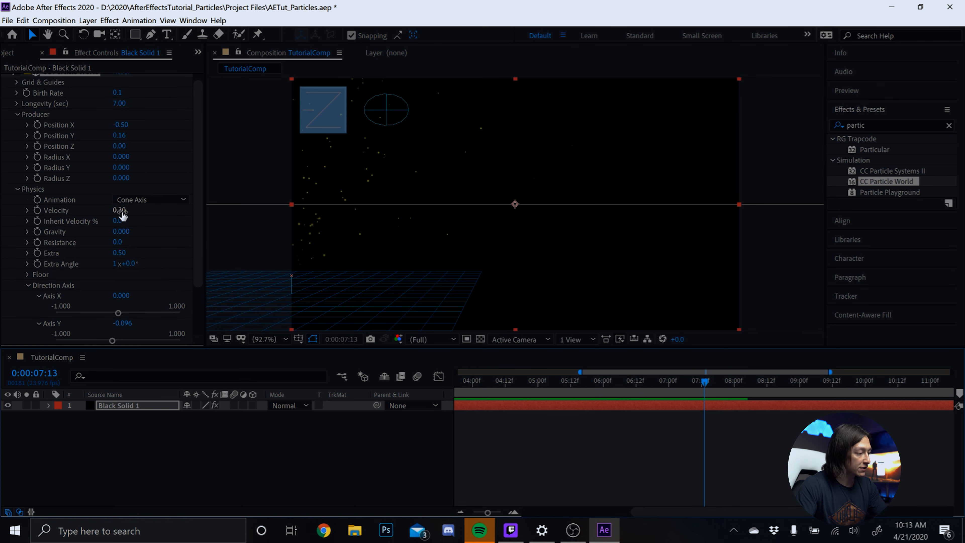
# Raise particle velocity to 0.37 and add 0.1 resistance
pyautogui.moveTo(120, 210); pyautogui.dragTo(127, 210)
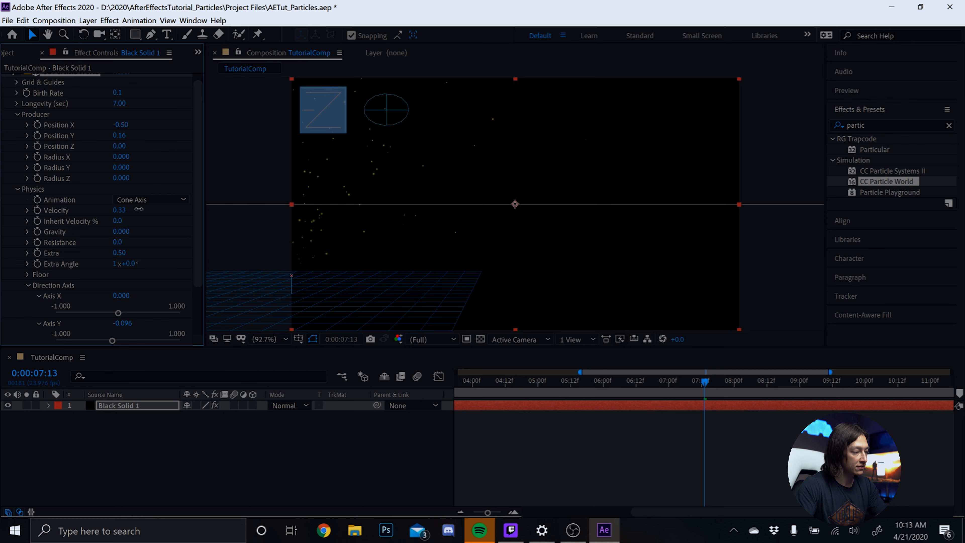
pyautogui.moveTo(119, 210); pyautogui.dragTo(121, 210)
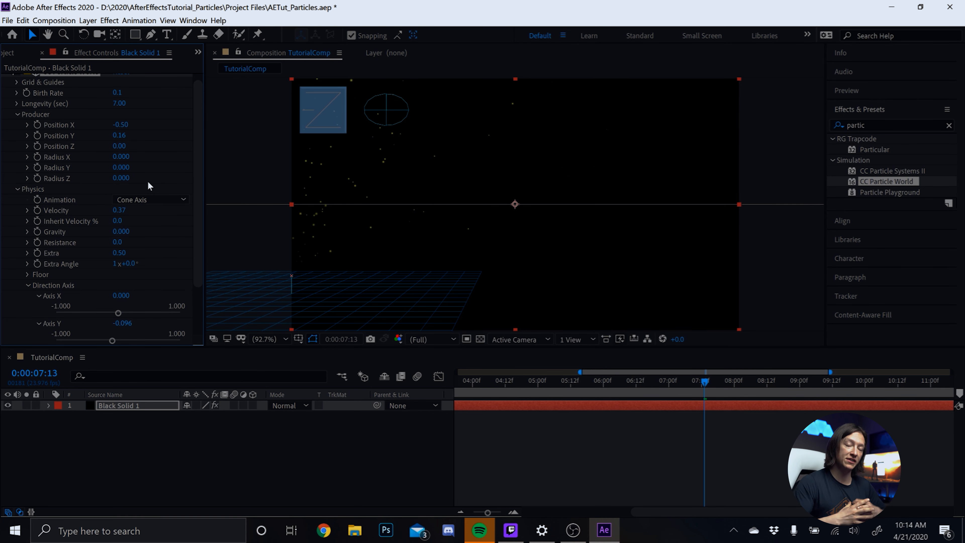
pyautogui.moveTo(155, 186)
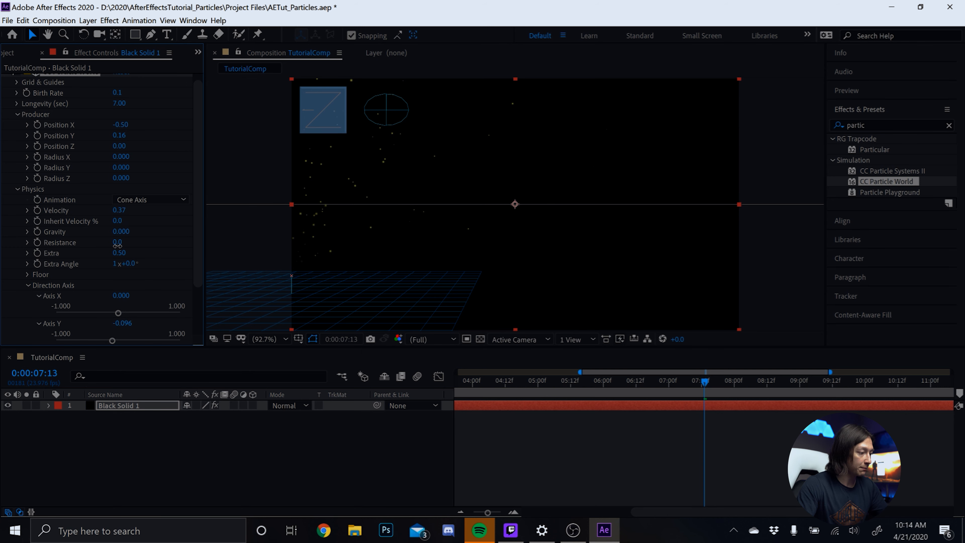
pyautogui.moveTo(116, 242); pyautogui.dragTo(123, 242)
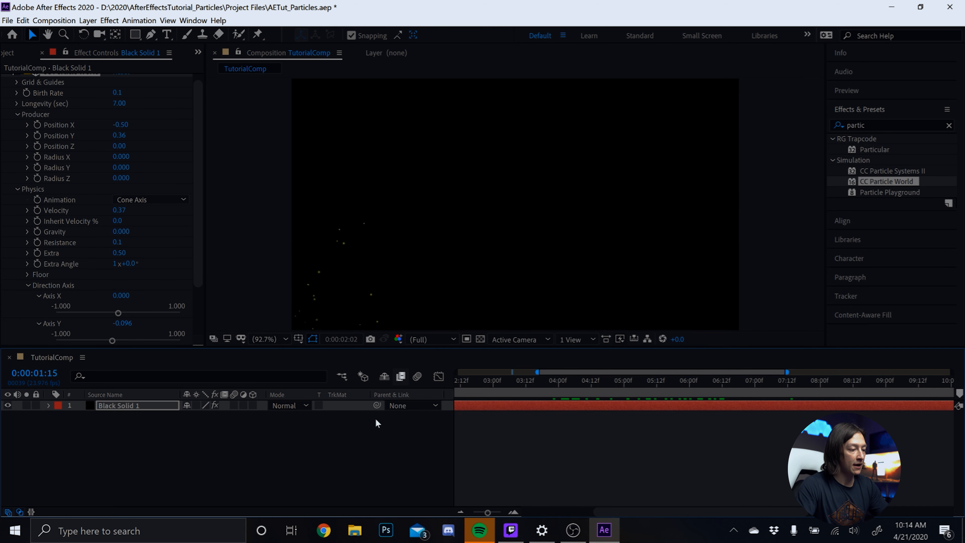
# Set the Composition panel preview resolution to Third
pyautogui.click(431, 338)
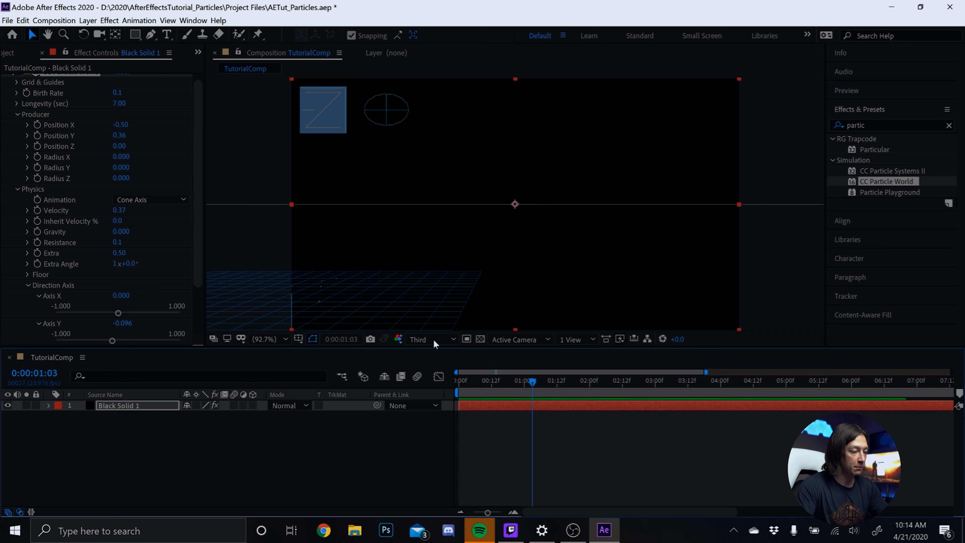
pyautogui.moveTo(120, 137)
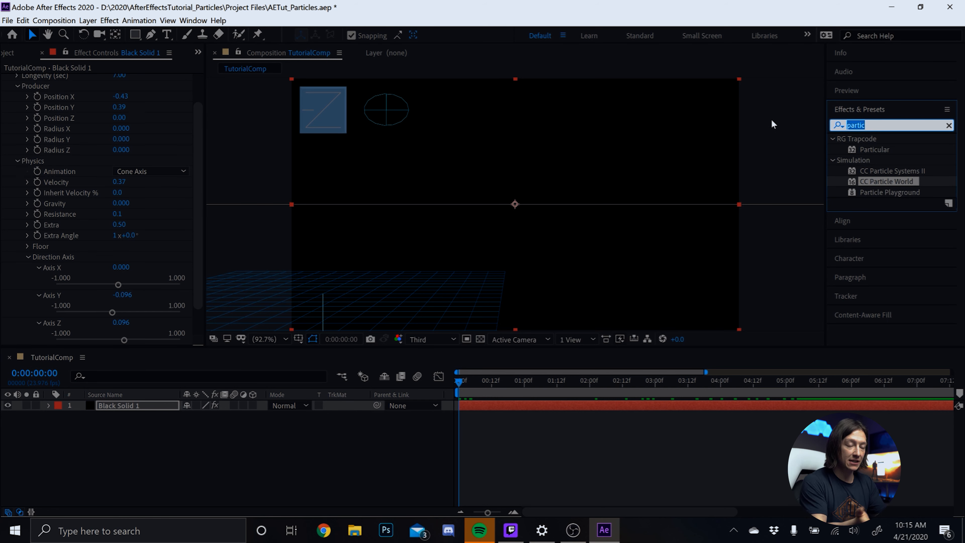
# Apply Turbulent Displace found via 'turb' and scrub the timeline to preview the distorted particles
pyautogui.write('t')
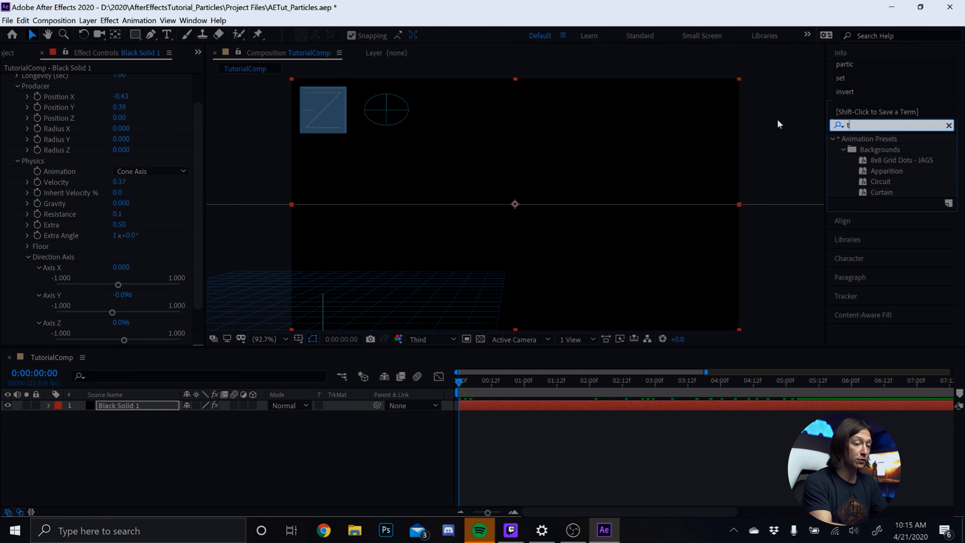
pyautogui.write('urb')
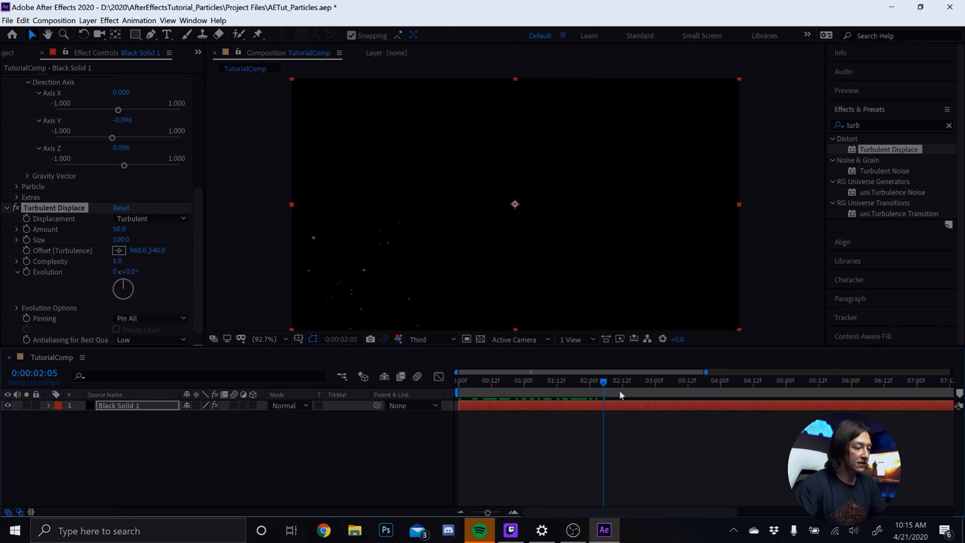
pyautogui.moveTo(602, 380); pyautogui.dragTo(690, 380)
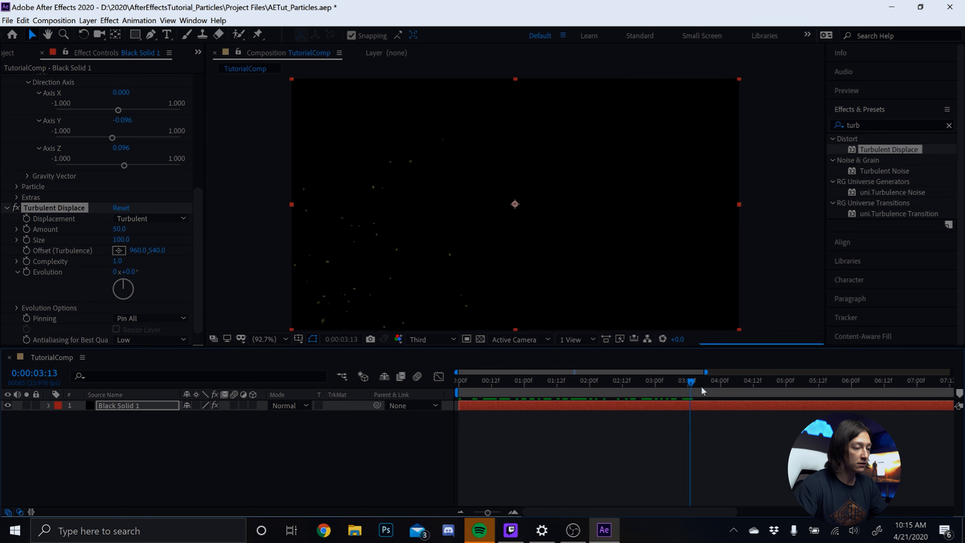
pyautogui.moveTo(689, 381); pyautogui.dragTo(716, 381)
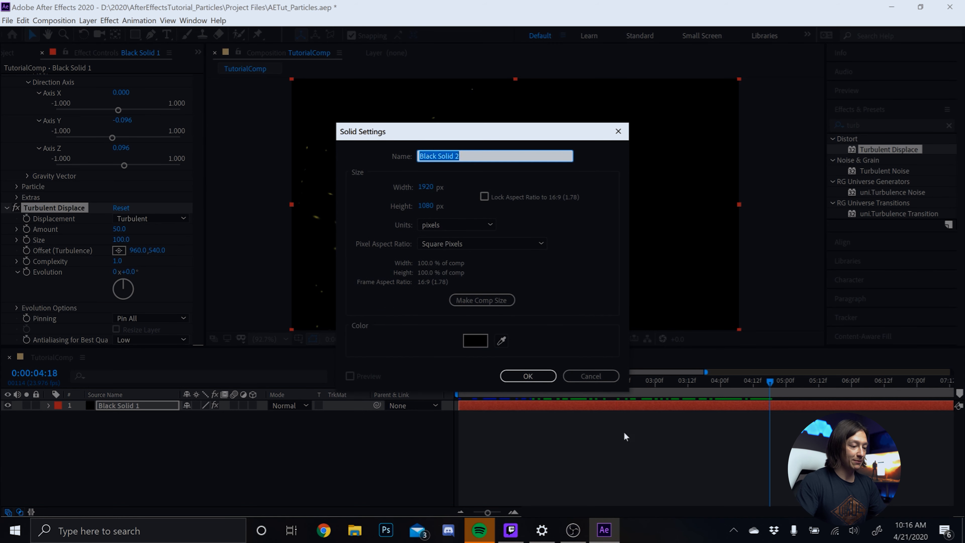
# Create Black Solid 2 and apply Fractal Noise to it from the effects search
pyautogui.click(527, 375)
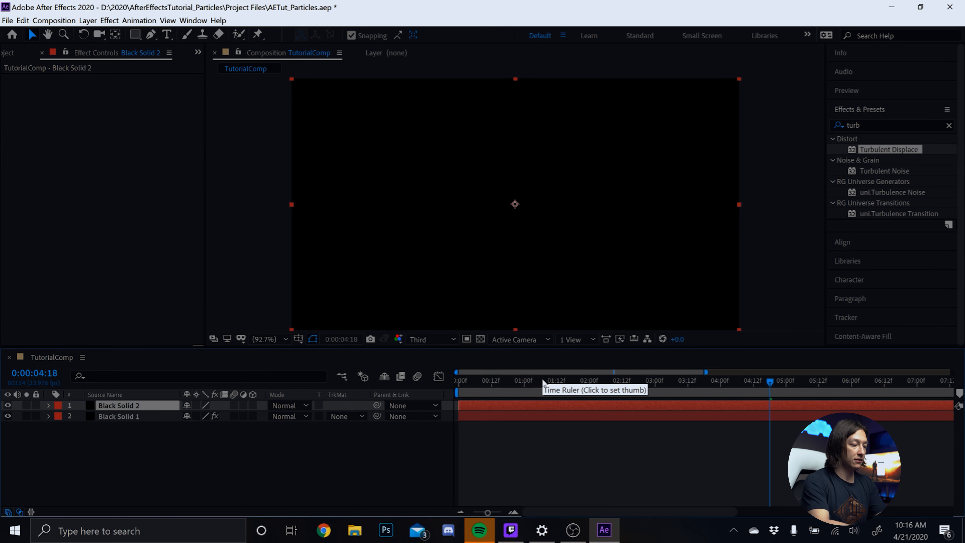
pyautogui.write('fract')
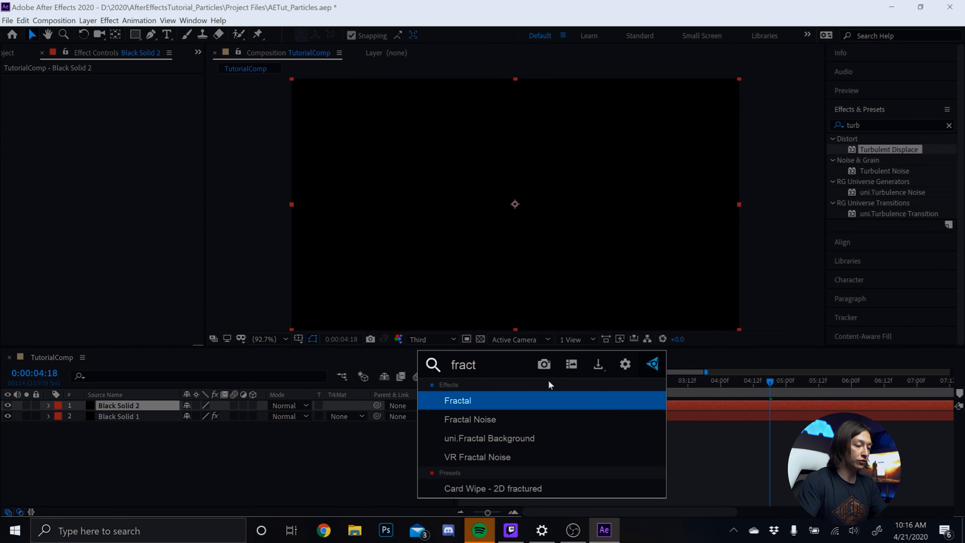
pyautogui.doubleClick(470, 419)
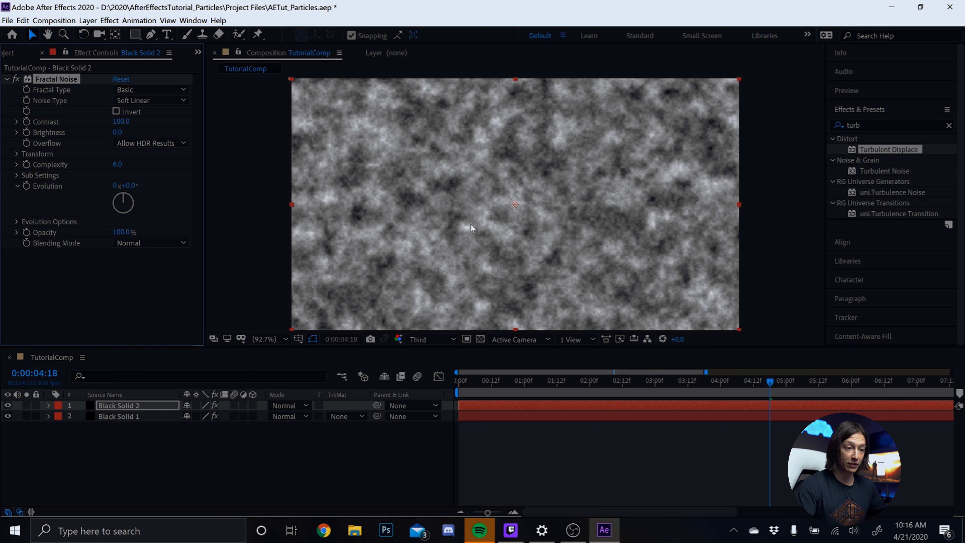
pyautogui.moveTo(83, 101)
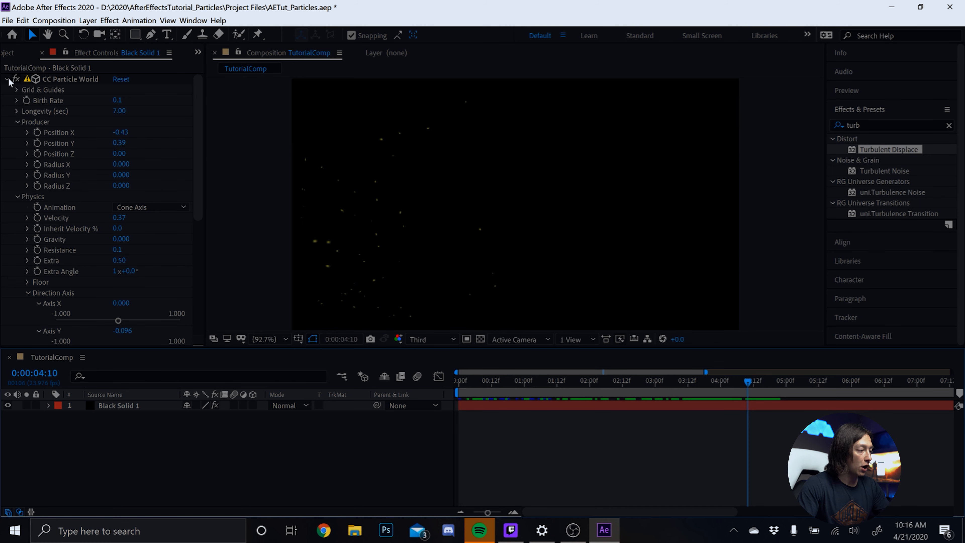
# Collapse CC Particle World and scrub the timeline to preview the turbulence
pyautogui.click(75, 78)
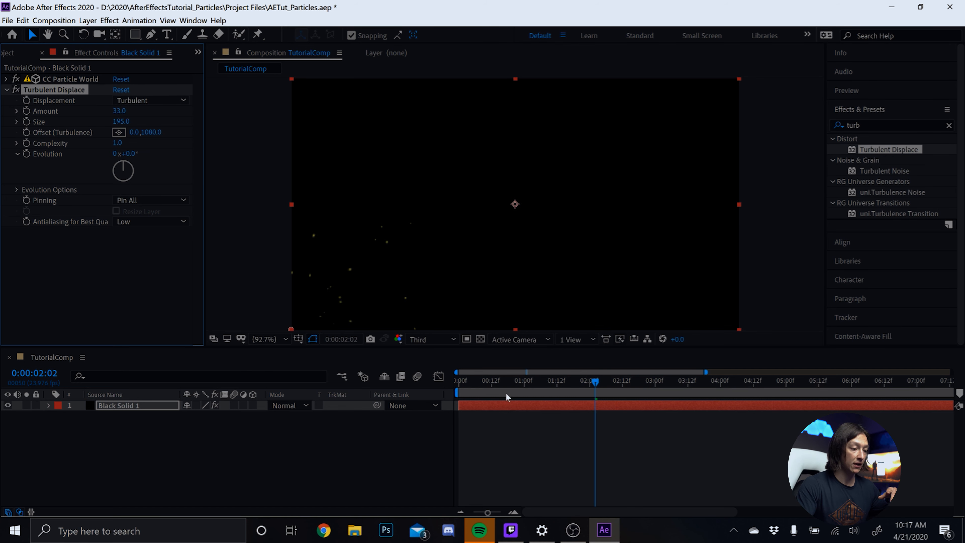
pyautogui.moveTo(594, 380); pyautogui.dragTo(617, 380)
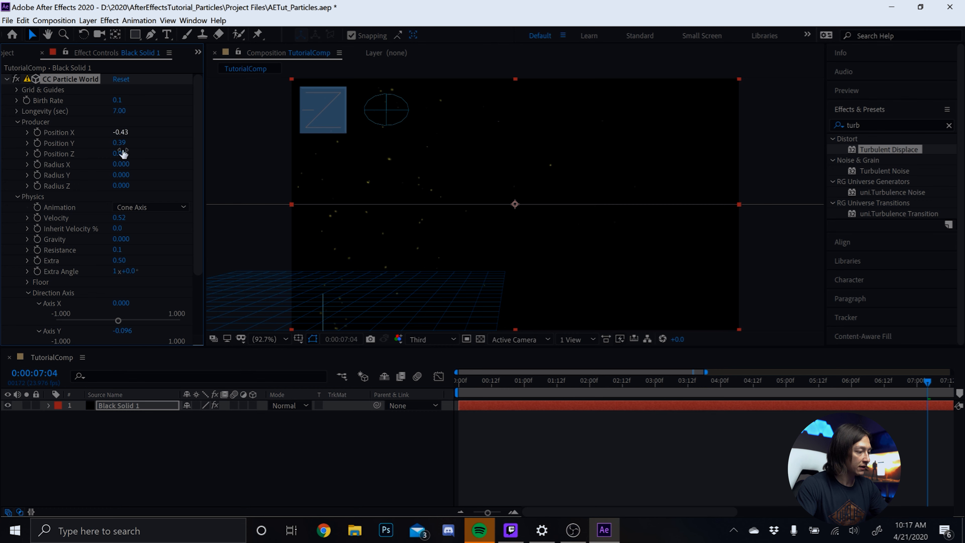
# Set the particle Direction Axis to X 0.056 and Y -0.188
pyautogui.scroll(-3)
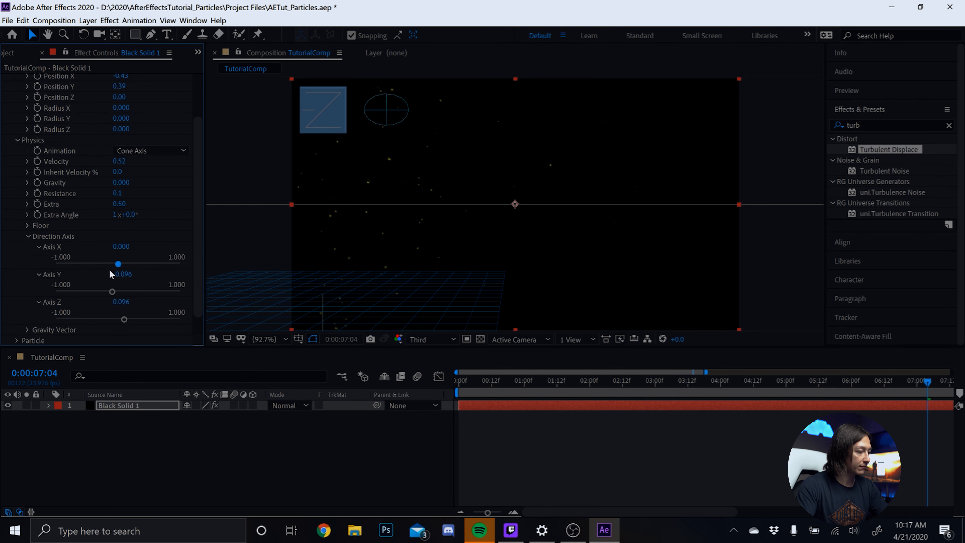
pyautogui.moveTo(118, 264); pyautogui.dragTo(104, 263)
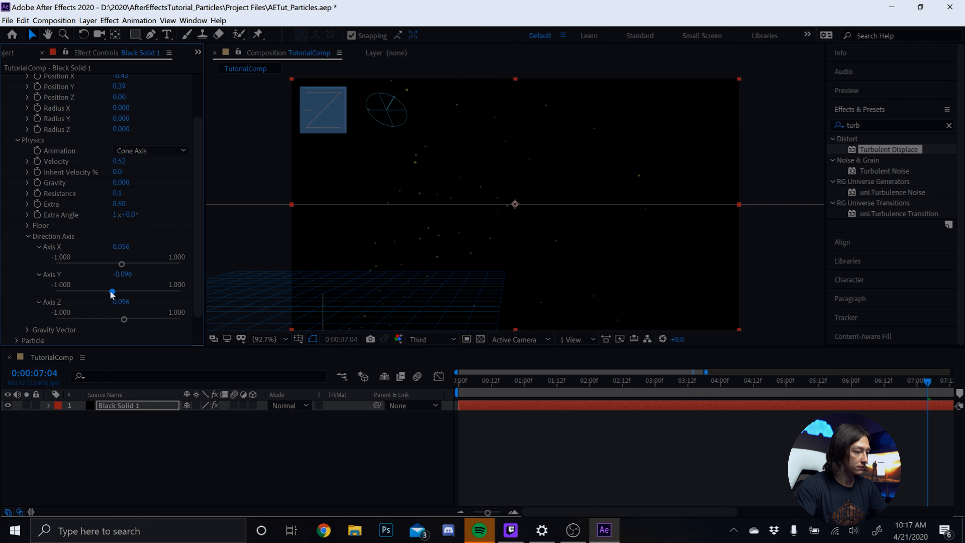
pyautogui.moveTo(112, 292); pyautogui.dragTo(106, 292)
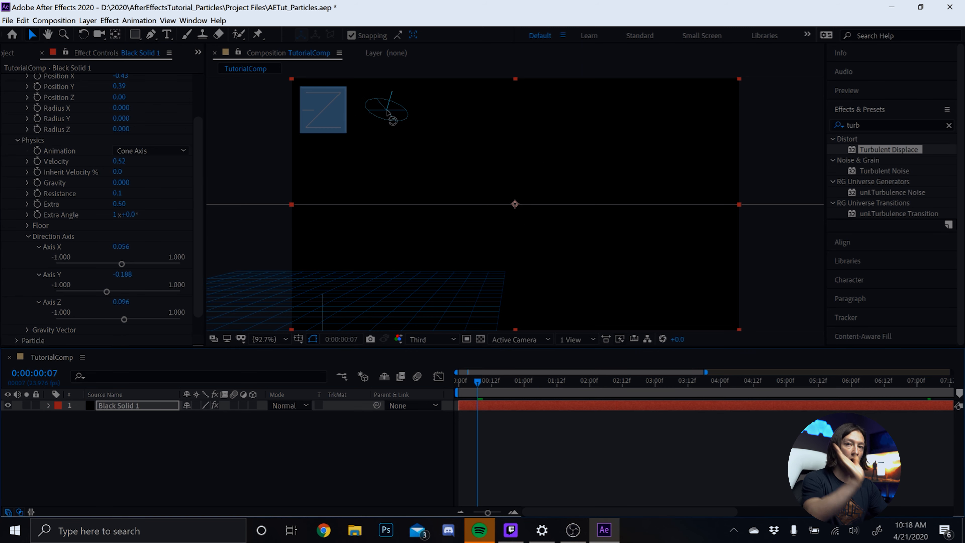
pyautogui.moveTo(392, 123)
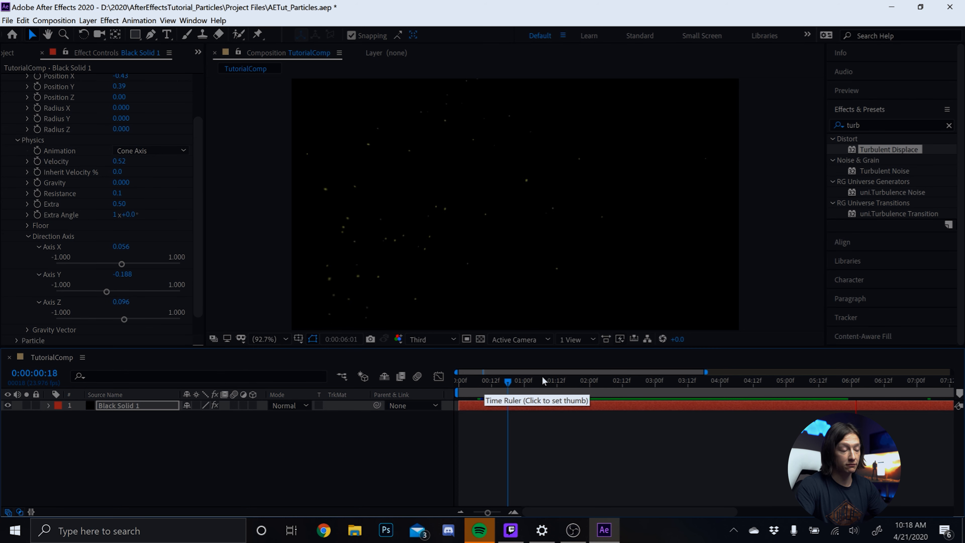
pyautogui.click(508, 380)
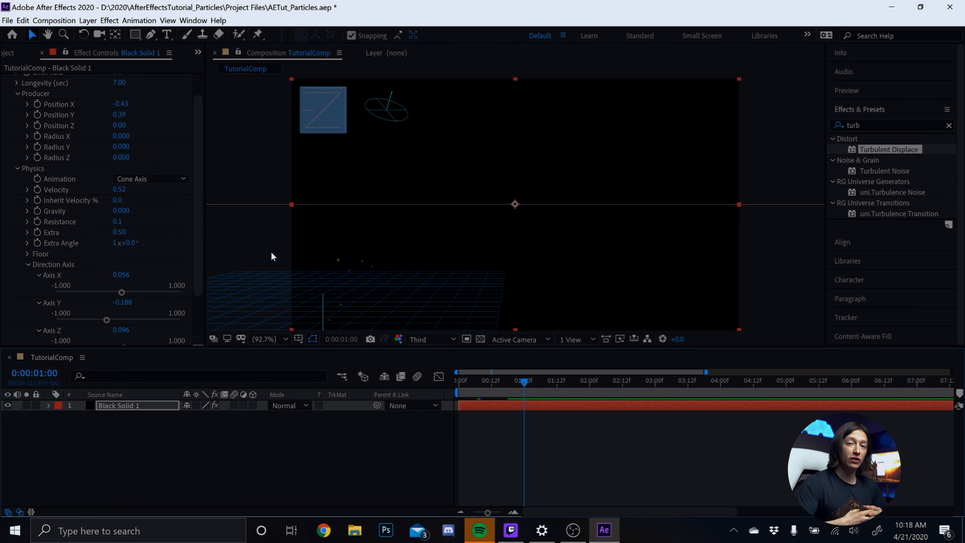
pyautogui.moveTo(23, 230)
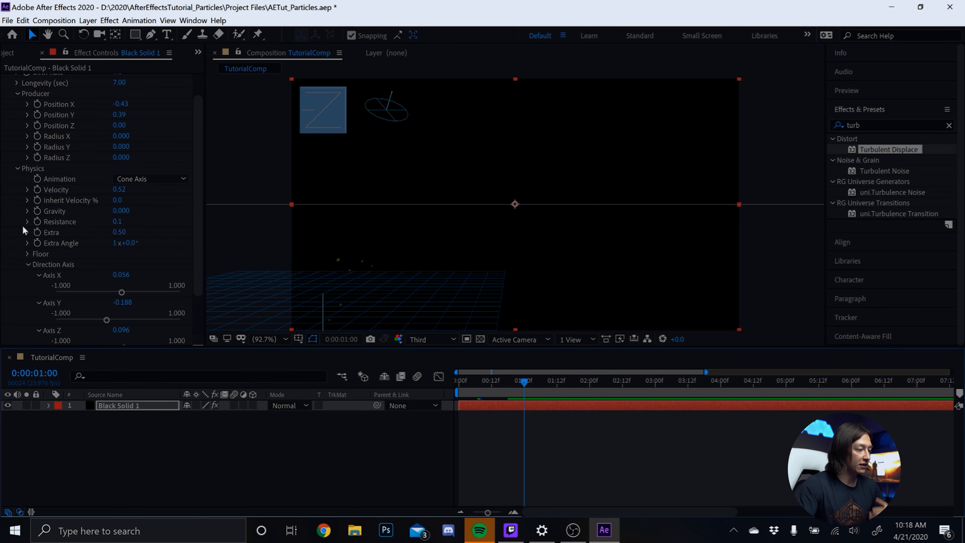
pyautogui.scroll(-3)
pyautogui.write('glow')
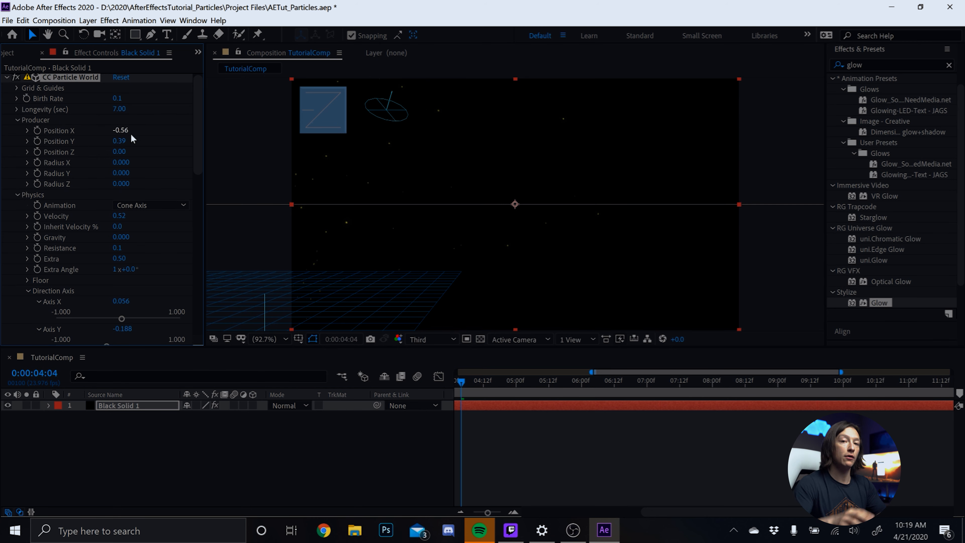
pyautogui.moveTo(146, 140)
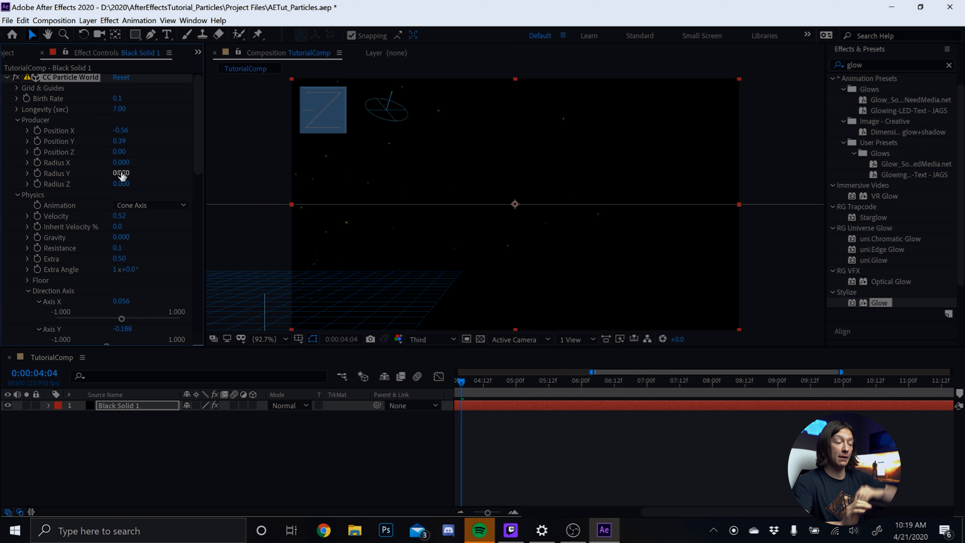
# Set the emitter radius to X 0.370, Y 0.310 and Z 0.690
pyautogui.moveTo(121, 173); pyautogui.dragTo(130, 172)
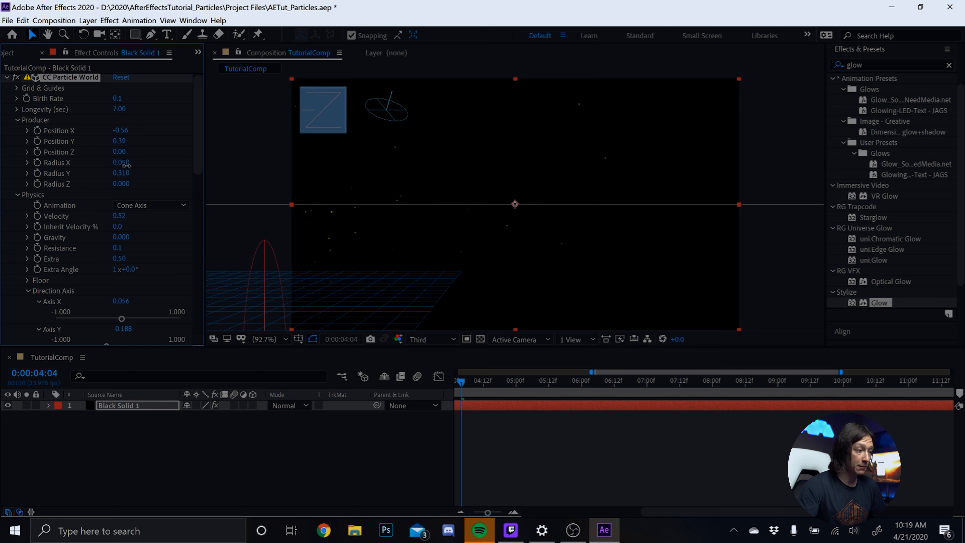
pyautogui.moveTo(121, 162); pyautogui.dragTo(121, 162)
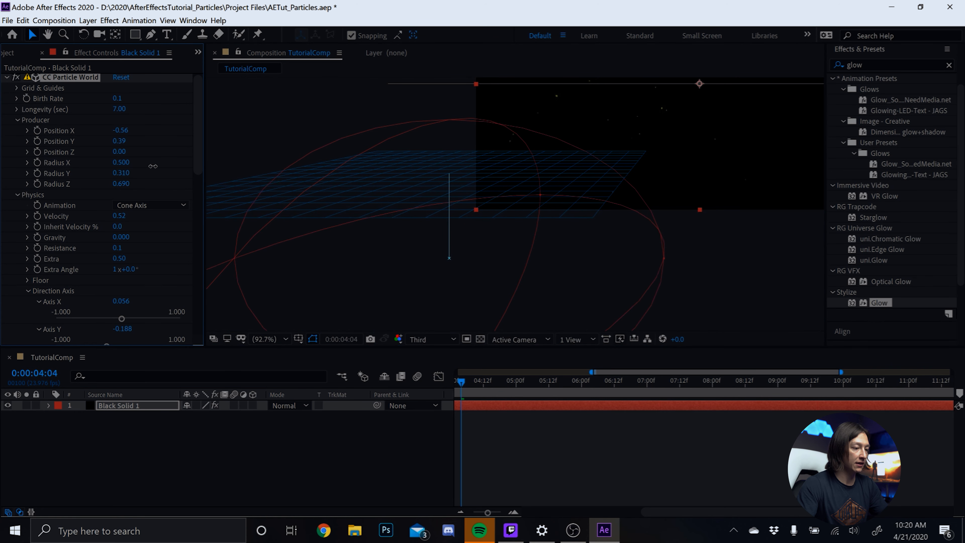
pyautogui.click(265, 339)
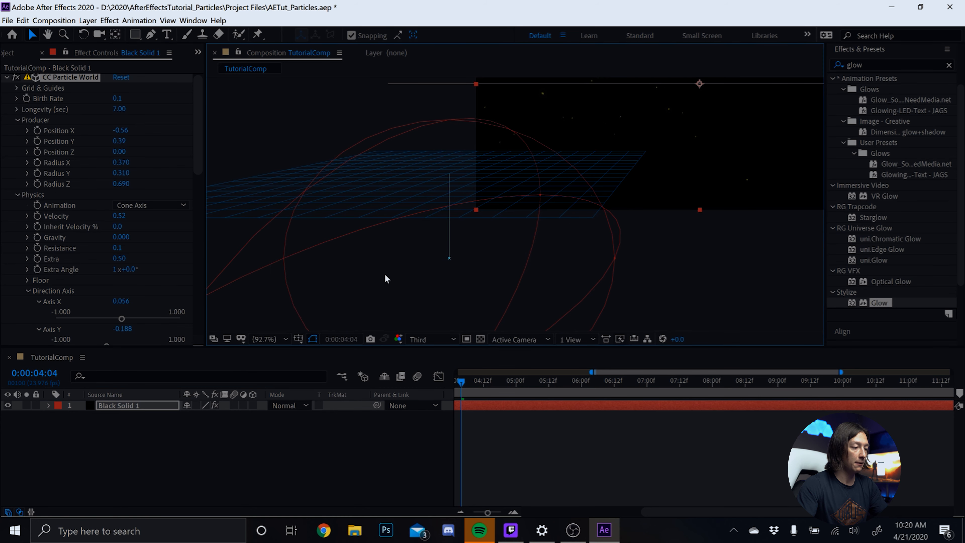
pyautogui.click(265, 338)
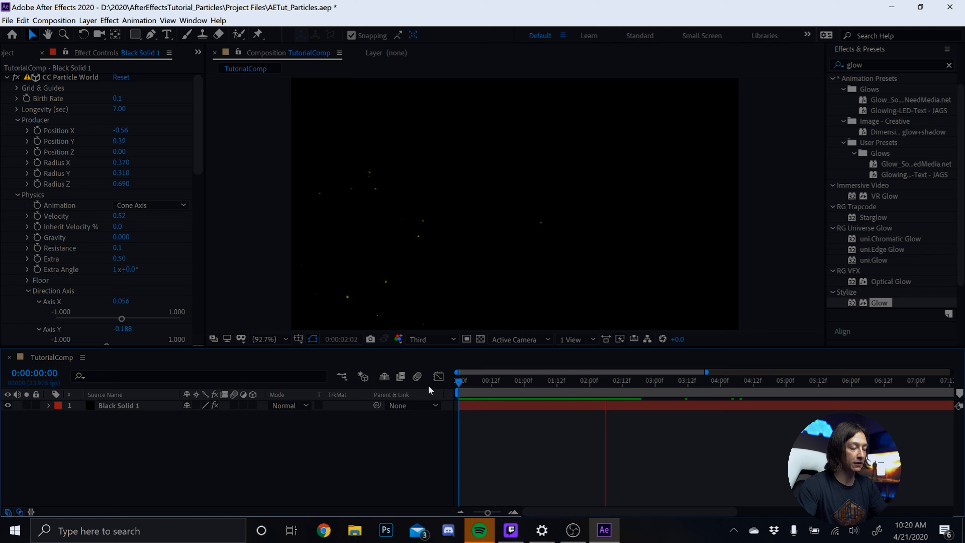
pyautogui.moveTo(438, 375)
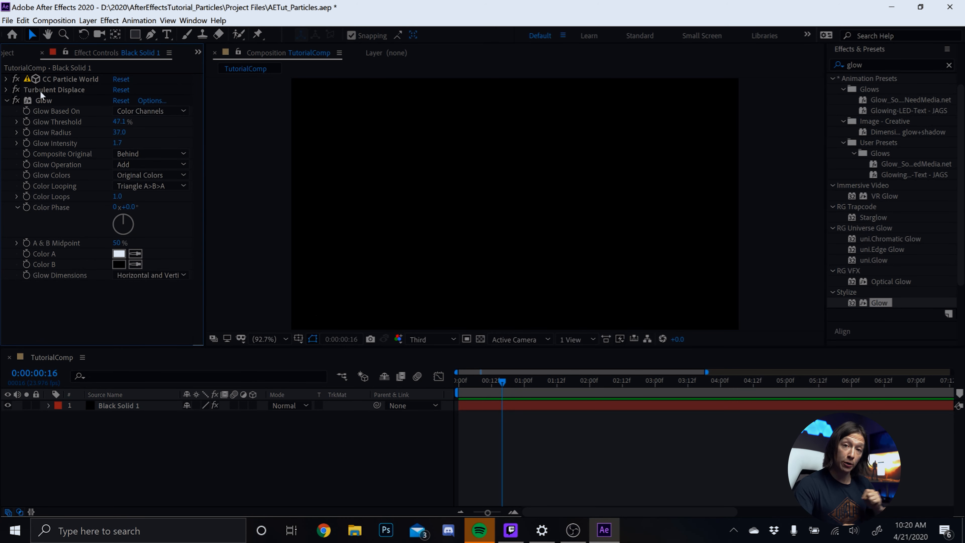
# Collapse the Glow effect after setting threshold 47.1%, radius 37, intensity 1.7
pyautogui.click(5, 100)
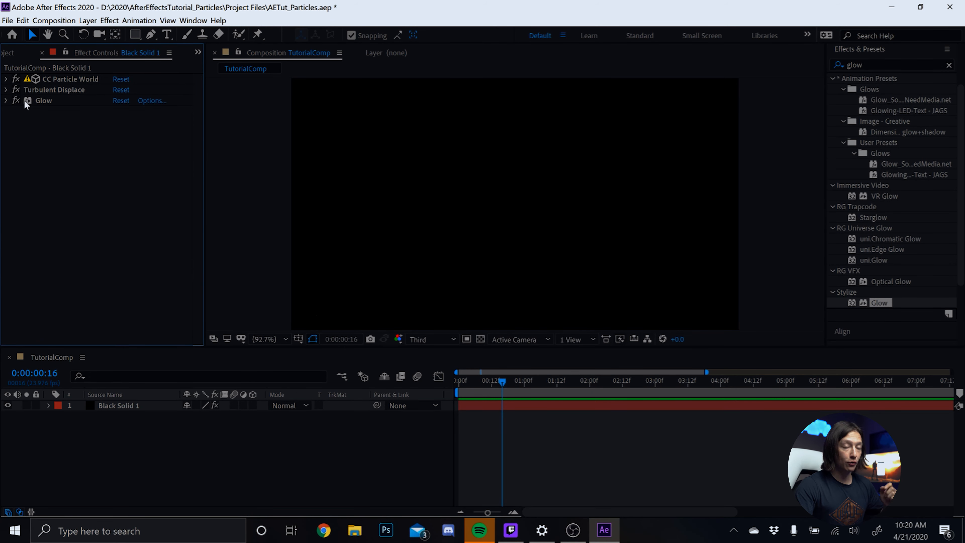